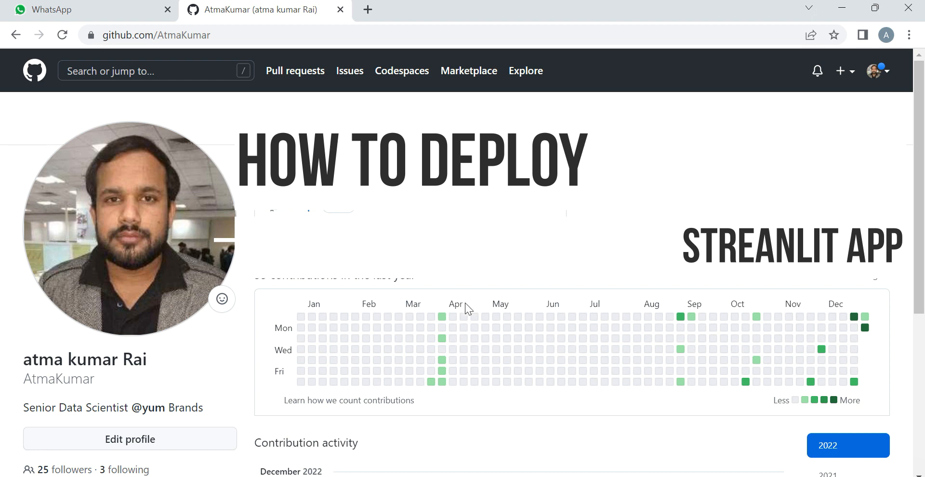
Open the Streamlit repository from the GitHub Repositories list and browse its files.
click(156, 35)
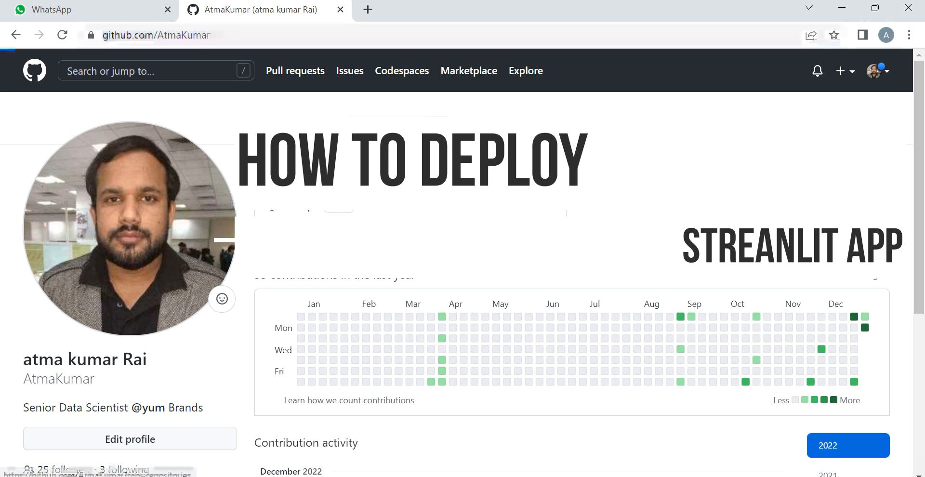
click(394, 127)
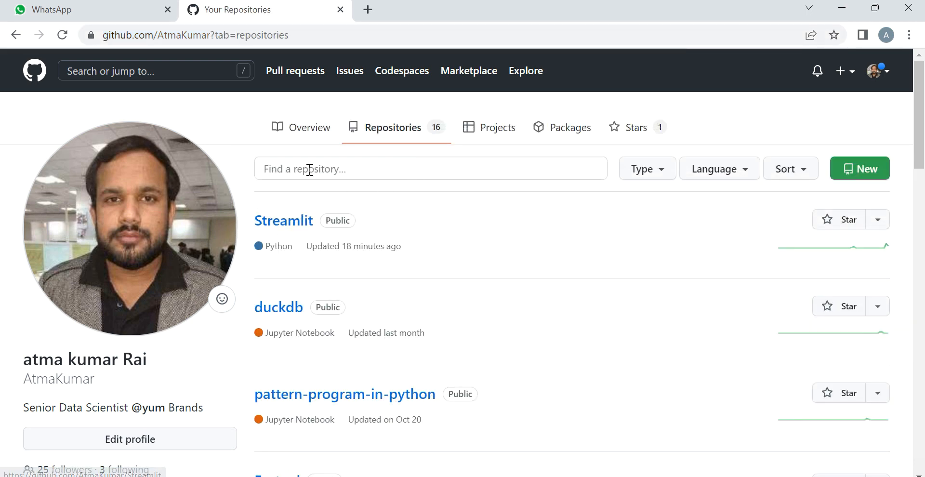
click(283, 221)
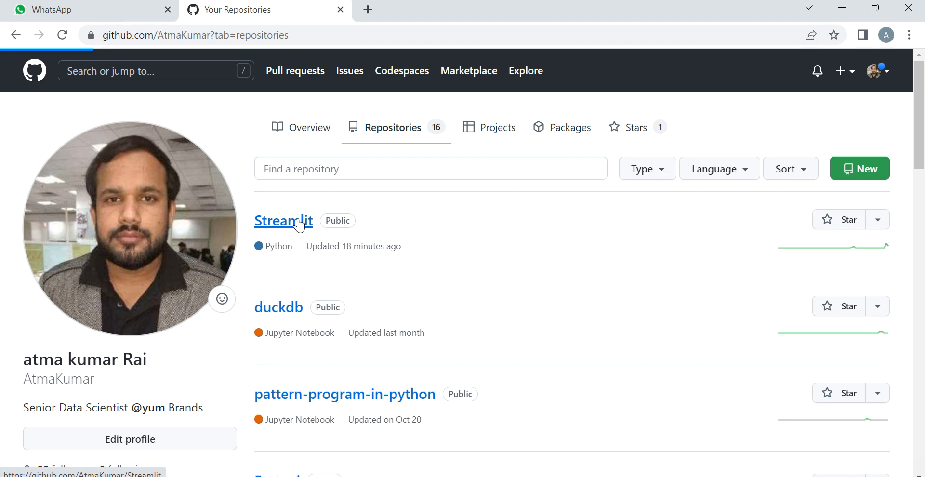
click(283, 221)
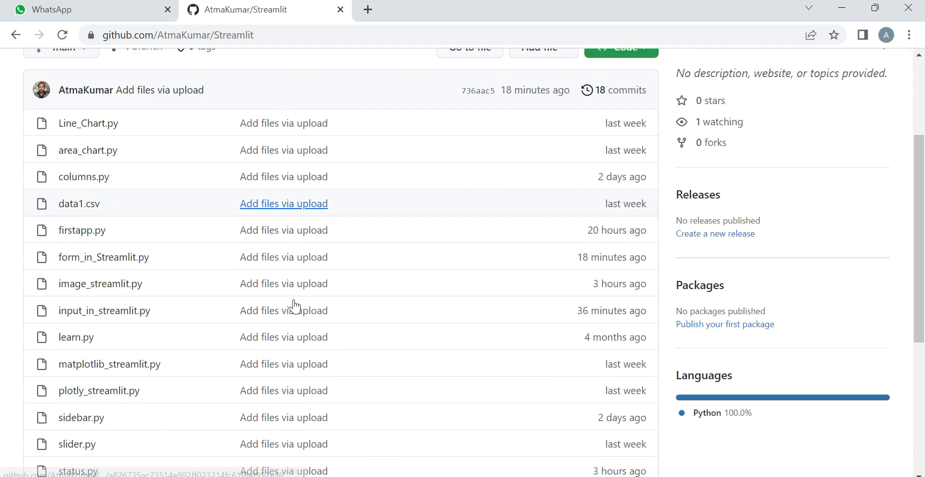
scroll(down, 3)
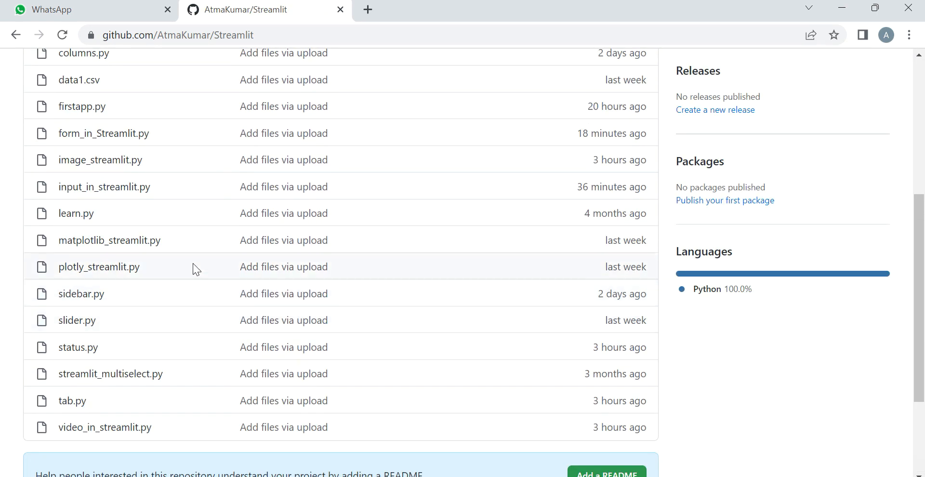
mouse_move(284, 267)
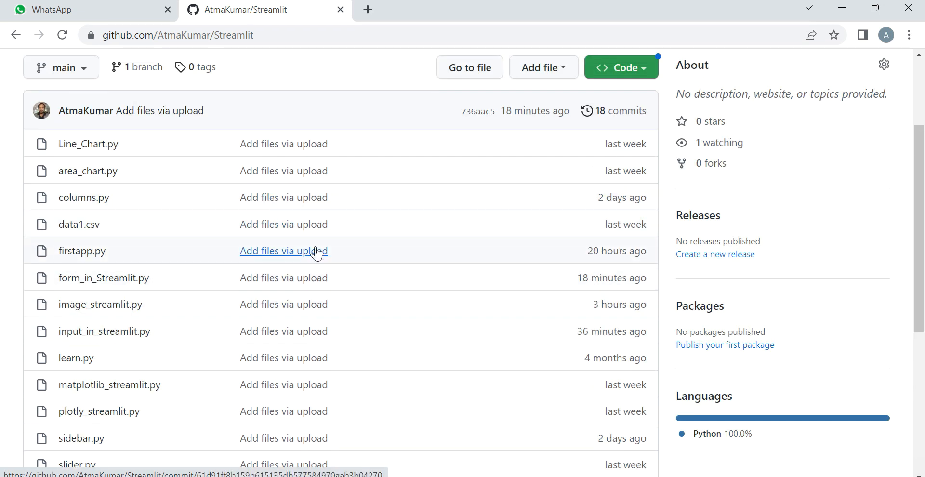
mouse_move(284, 171)
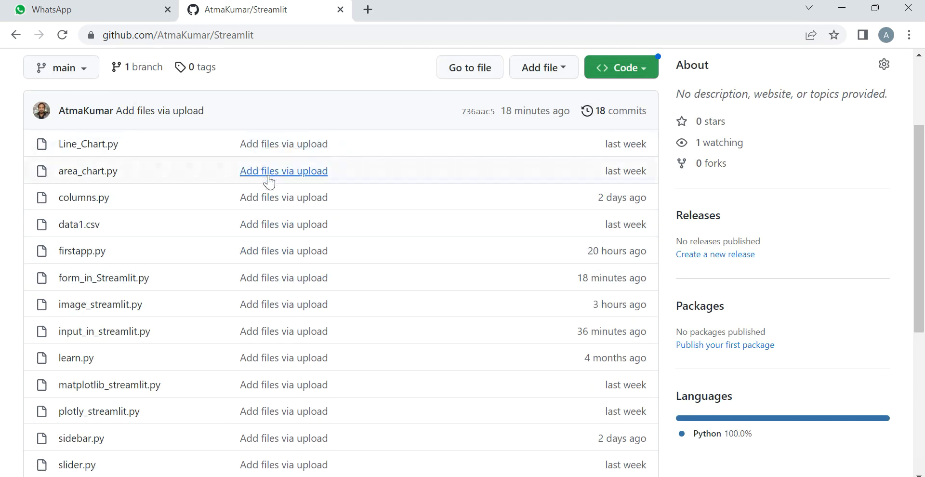
scroll(up, 3)
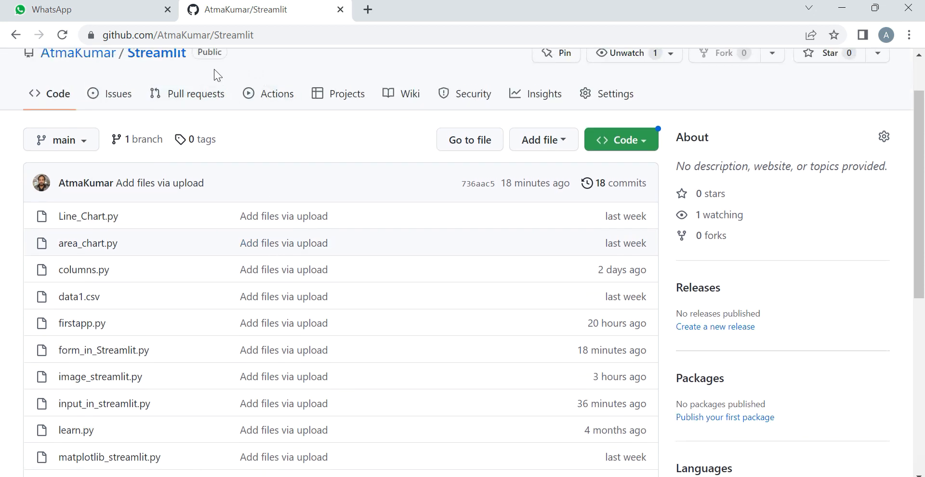
mouse_move(213, 254)
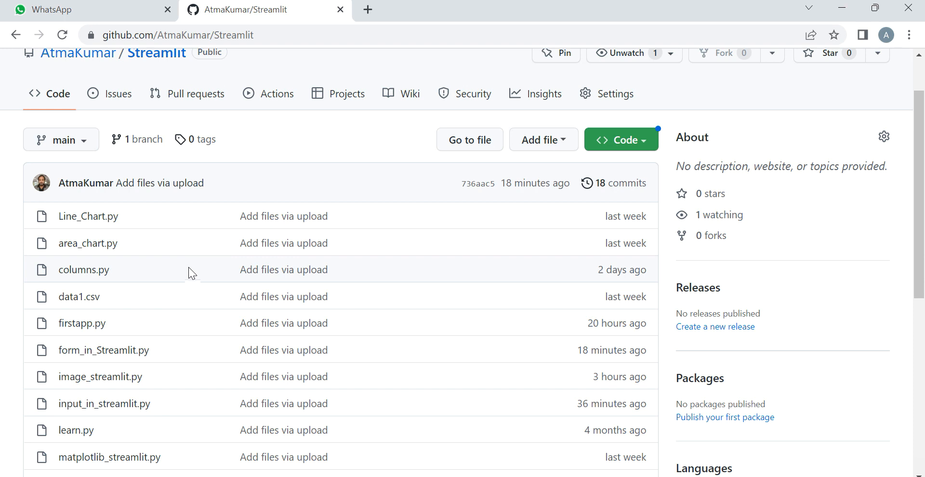
mouse_move(191, 274)
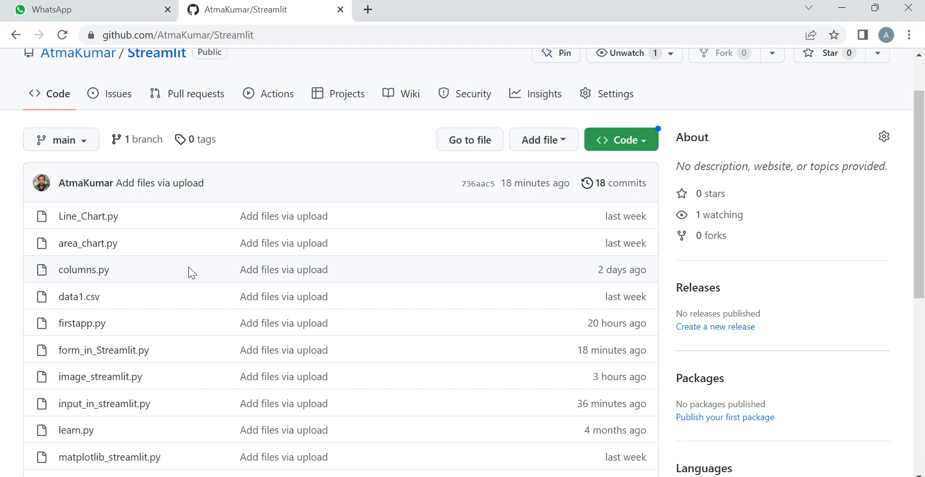
Search Google for 'streamlit cloud login' in a new tab and open 'Sign in · Streamlit'.
click(515, 10)
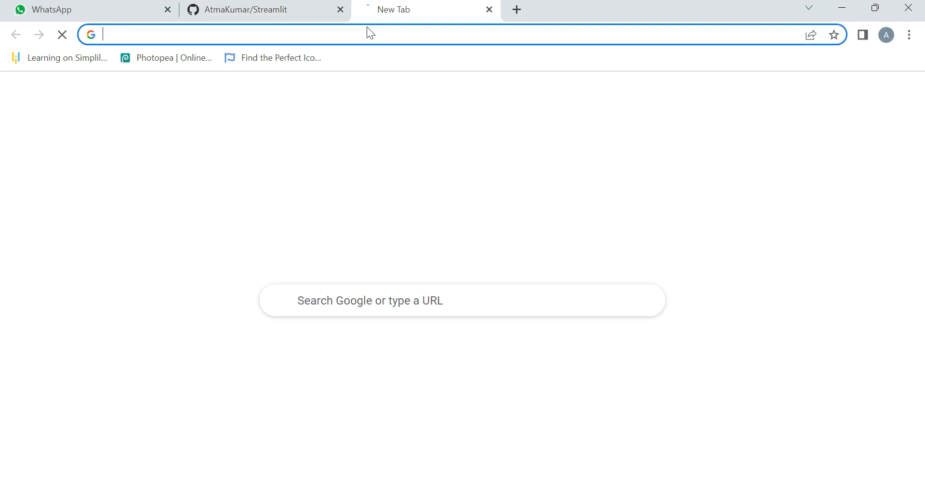
text(streamlit cloud login)
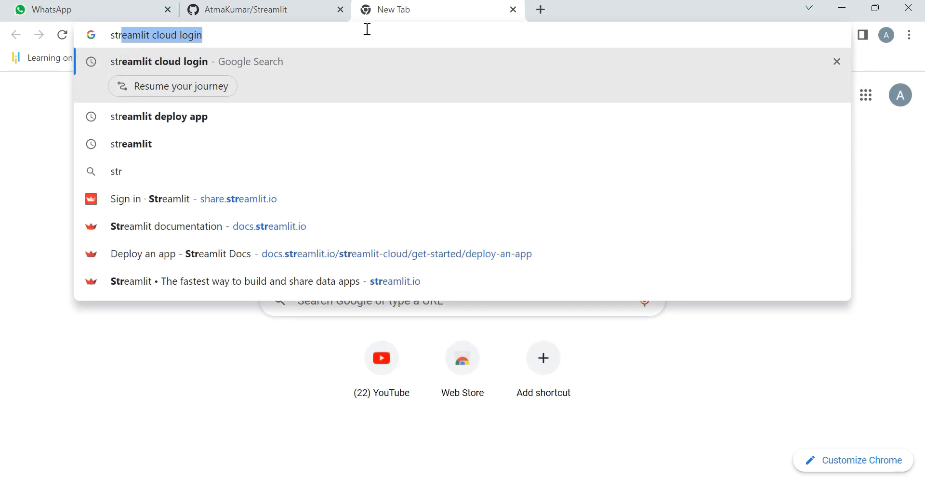
key(enter)
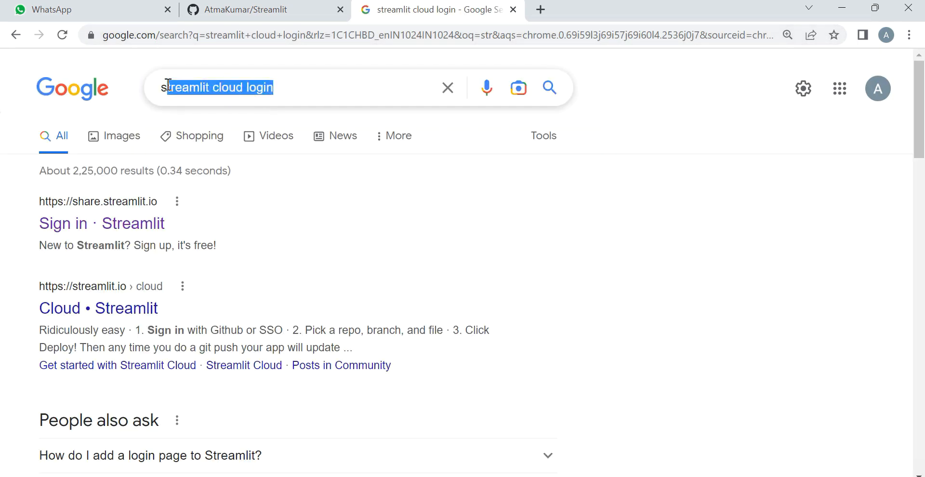
click(101, 223)
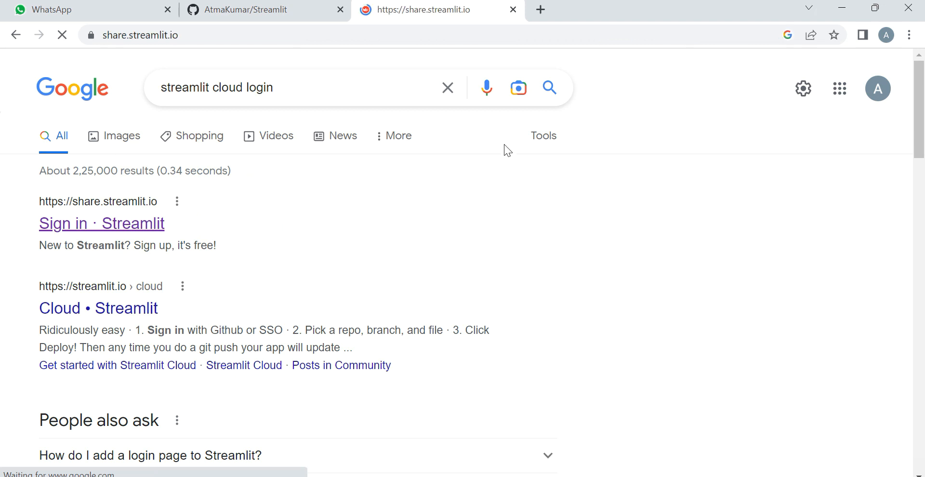
click(100, 223)
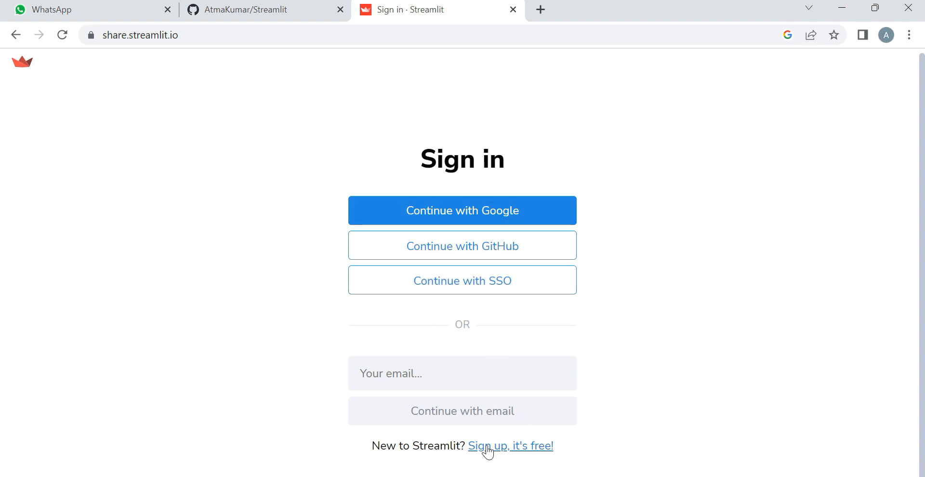
Choose 'Sign up, it's free!' and sign up with Google.
click(510, 445)
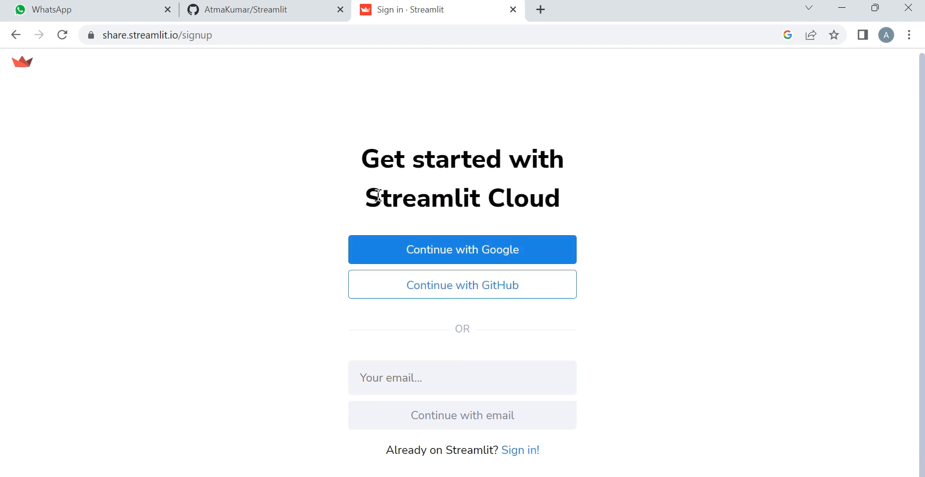
mouse_move(444, 257)
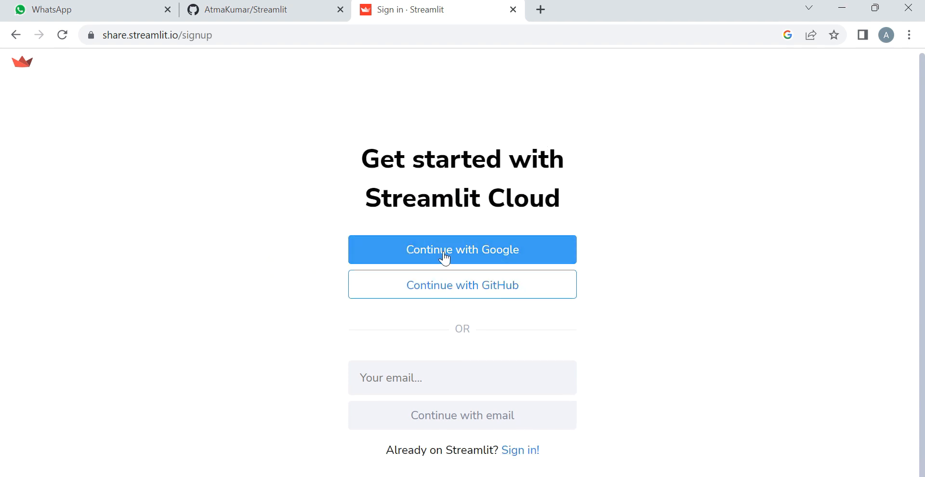
mouse_move(469, 251)
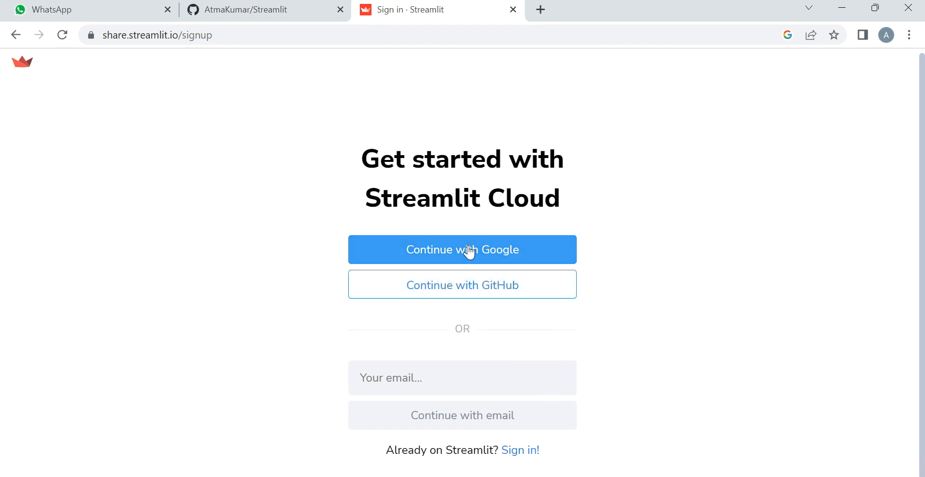
mouse_move(466, 236)
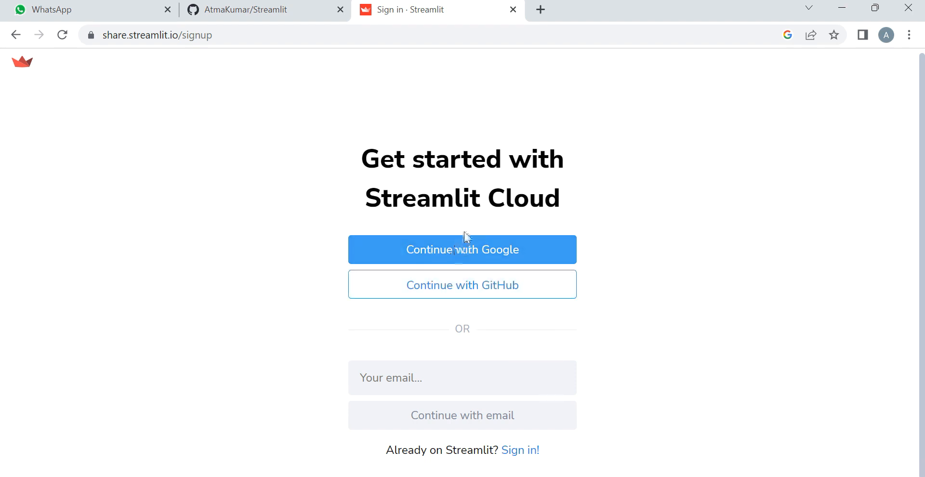
click(462, 249)
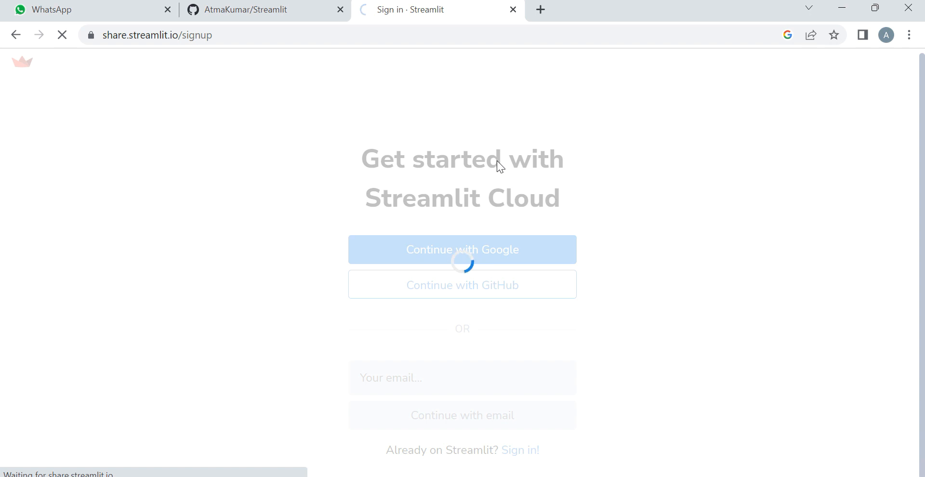
Sign in to the Google account with its password.
click(462, 250)
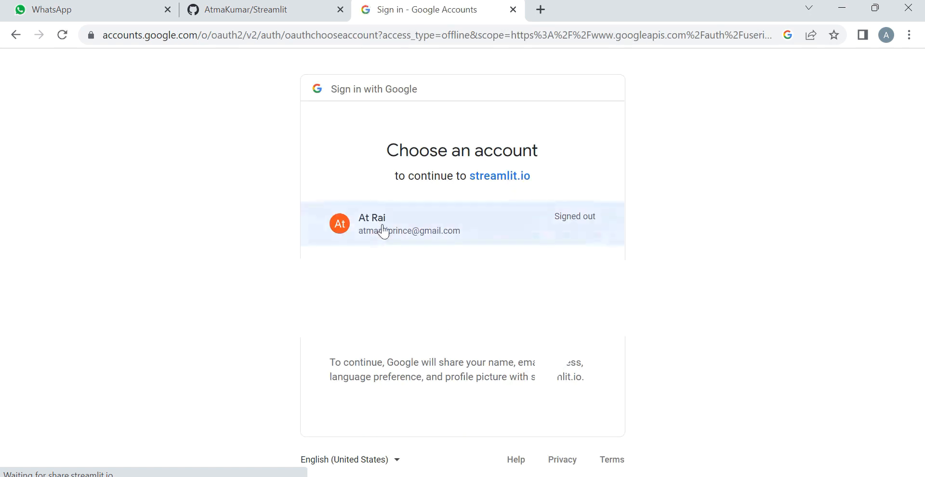
click(409, 223)
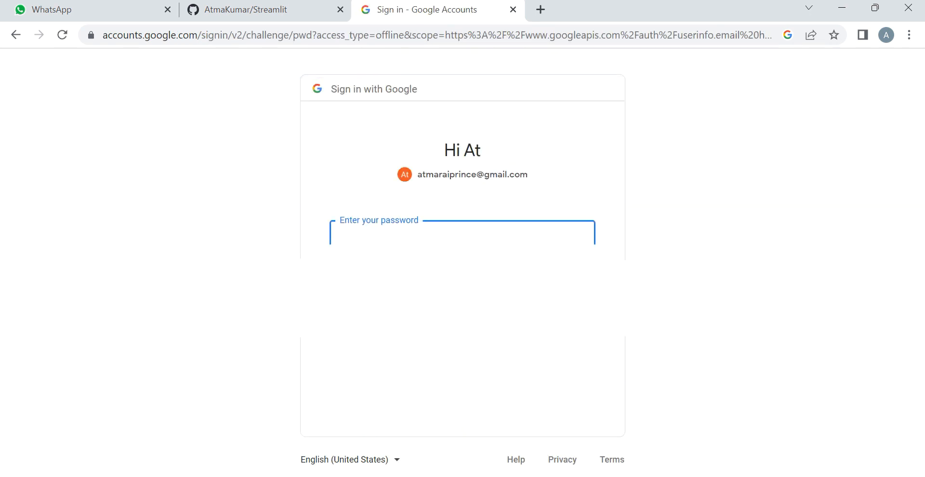
click(463, 236)
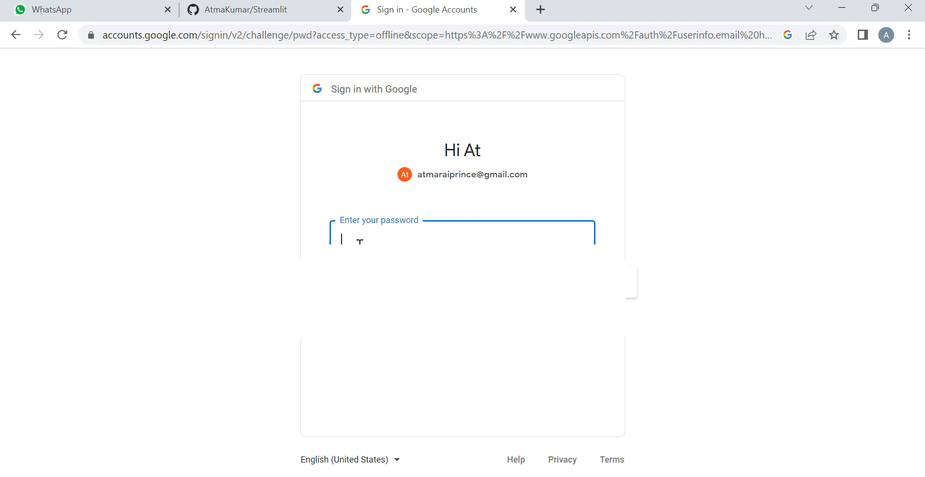
text(password)
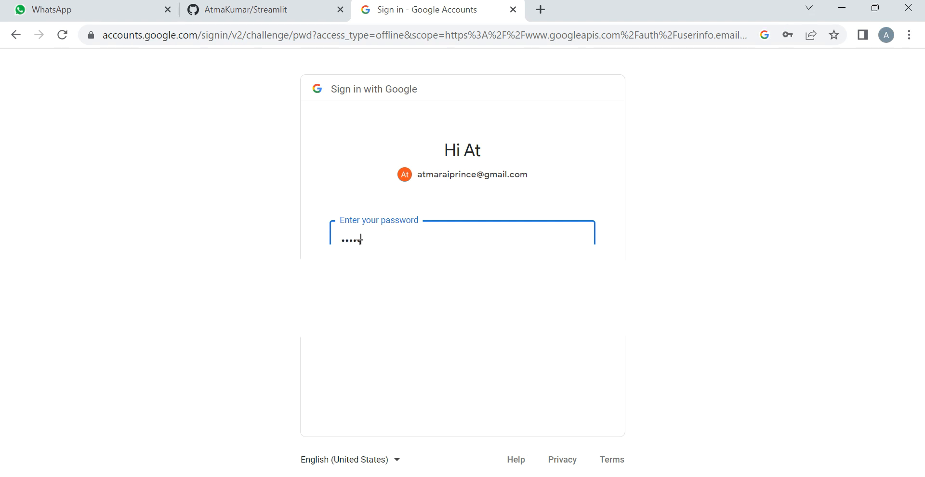
text(password)
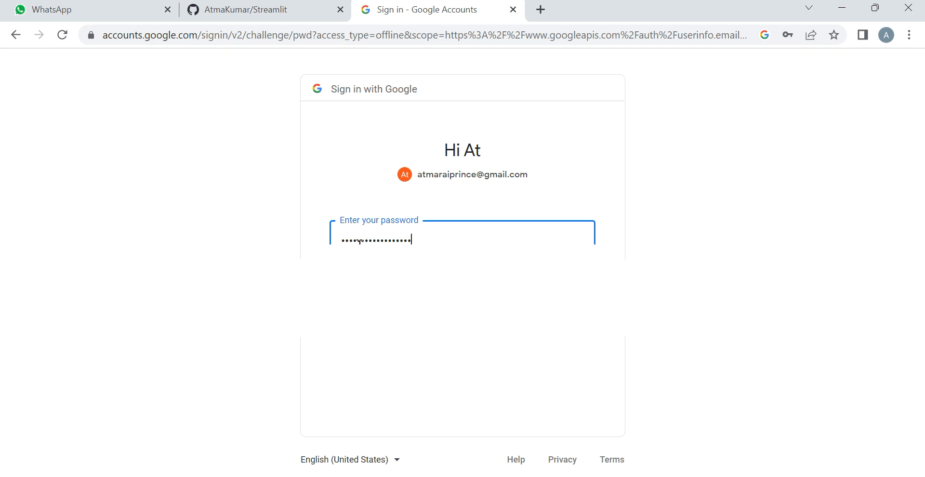
click(565, 330)
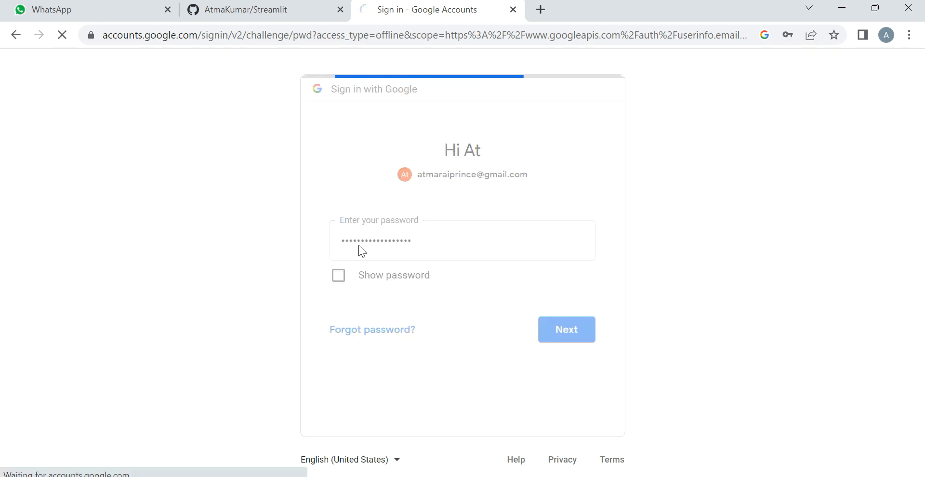
click(566, 329)
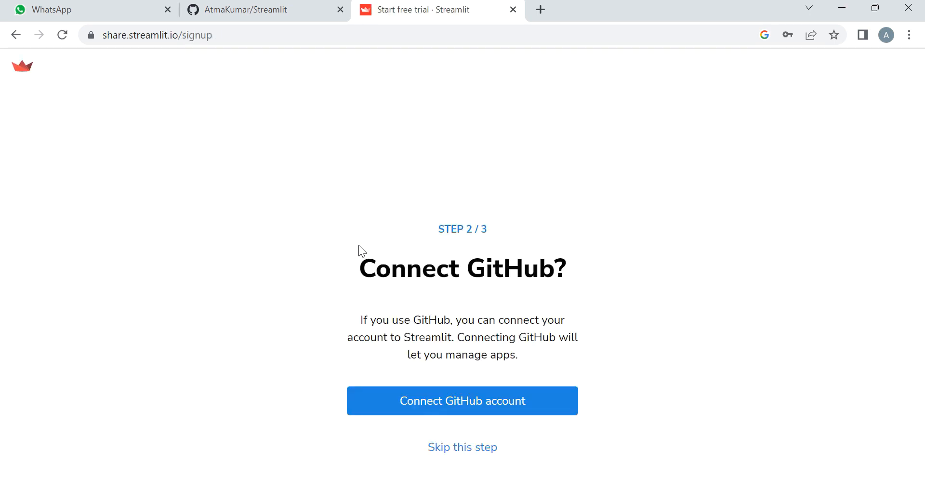
Connect the GitHub account to the Streamlit signup.
click(463, 400)
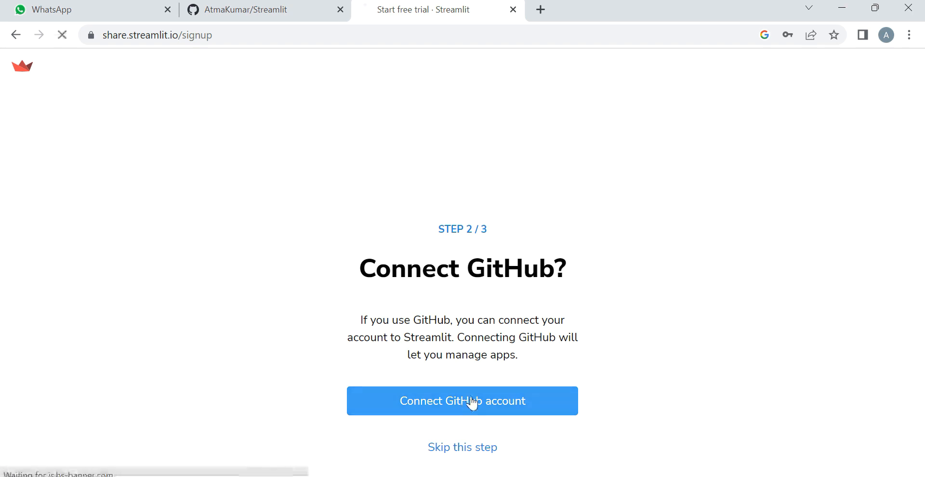
click(463, 401)
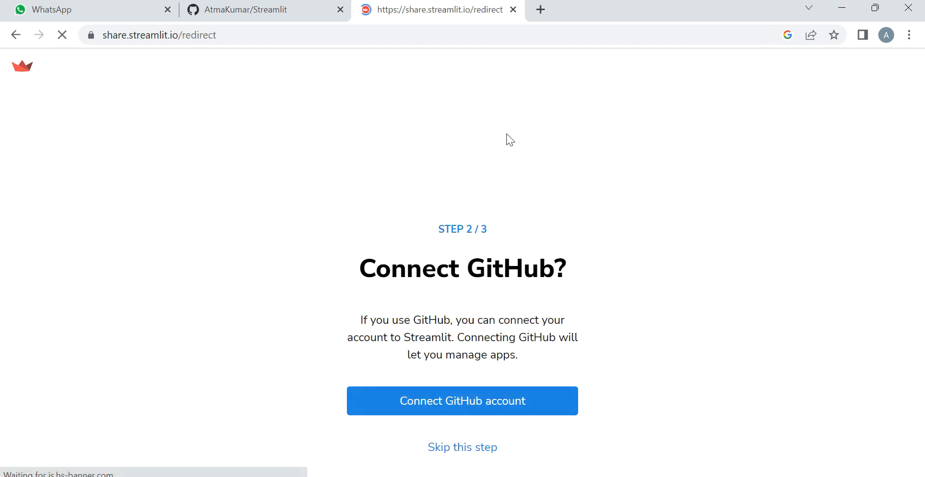
click(462, 447)
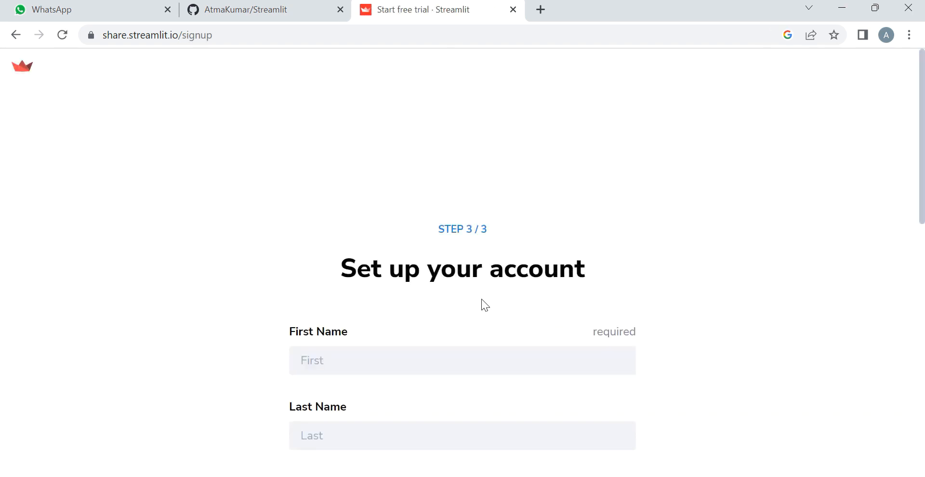
click(405, 216)
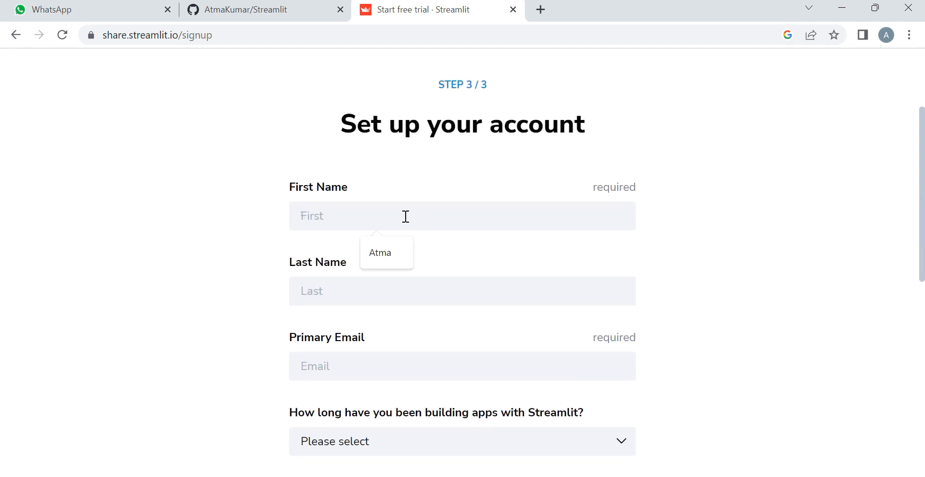
text(At)
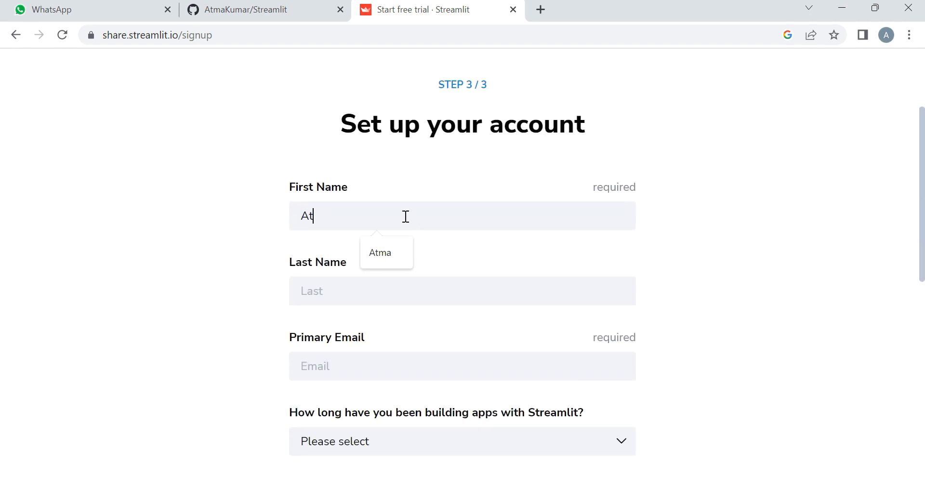
text(R)
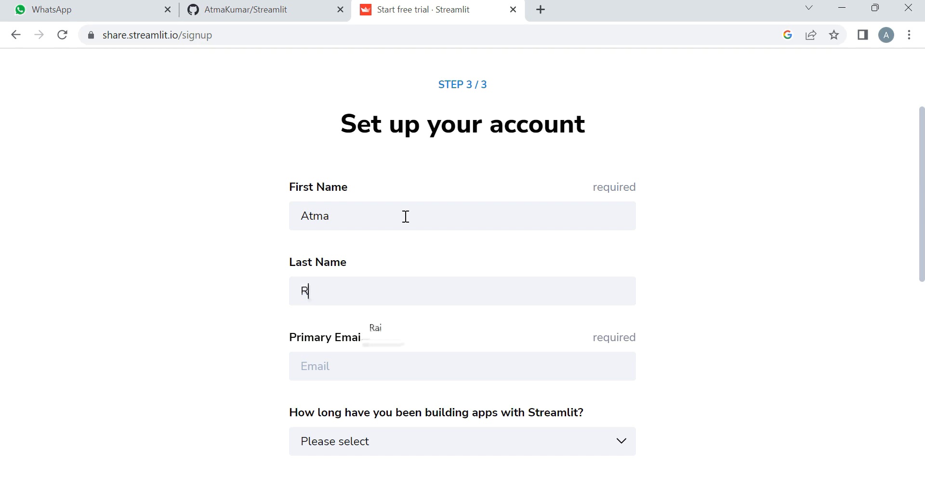
scroll(down, 3)
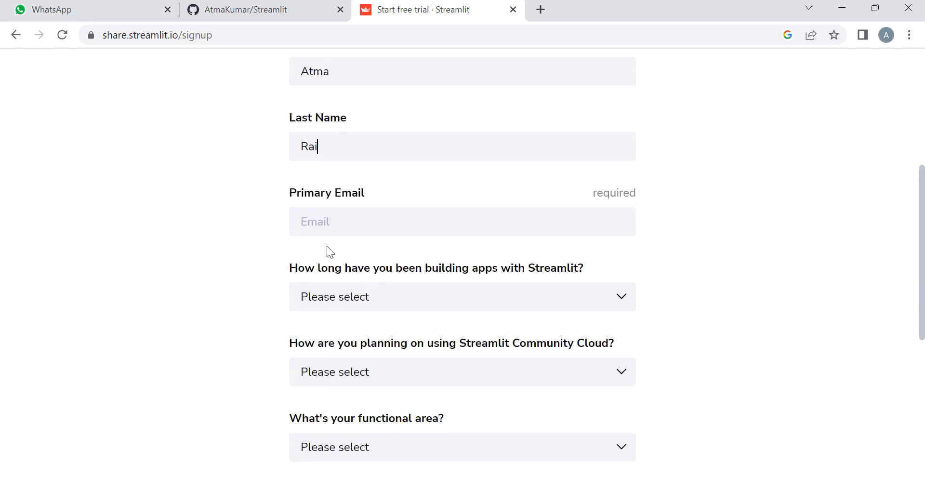
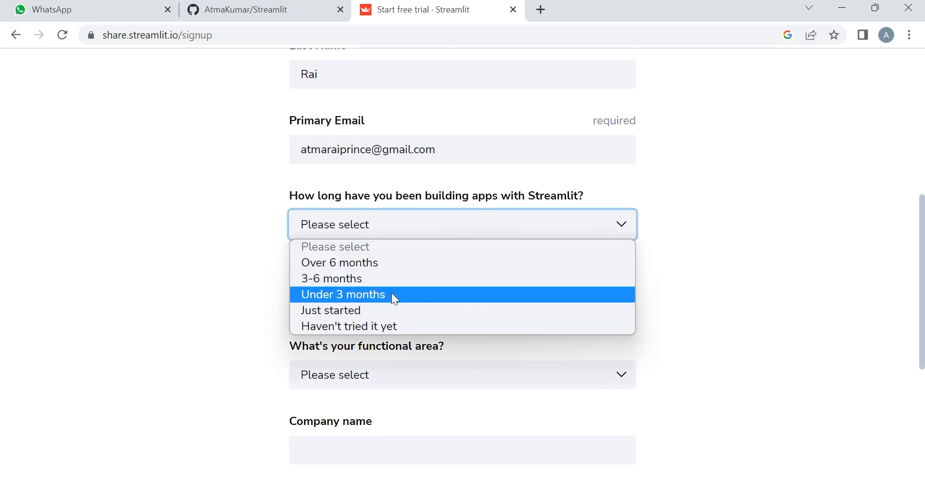
click(330, 310)
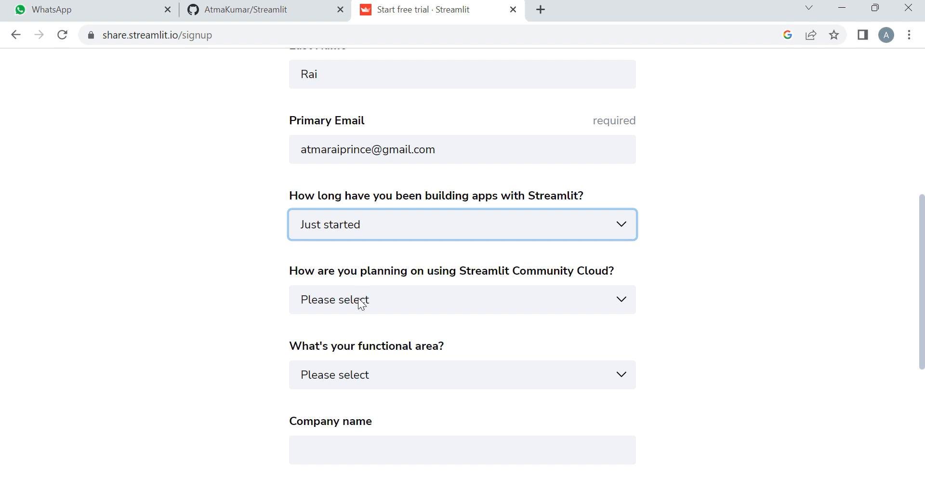
click(462, 299)
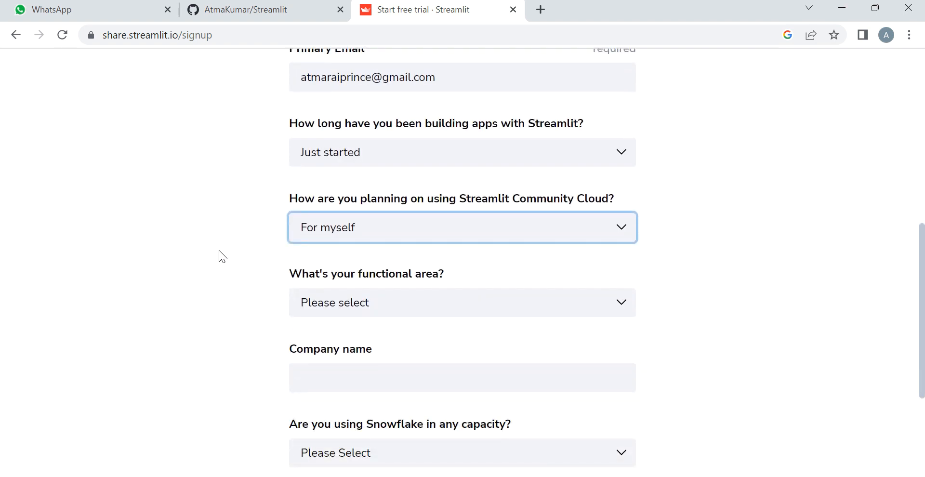
mouse_move(422, 227)
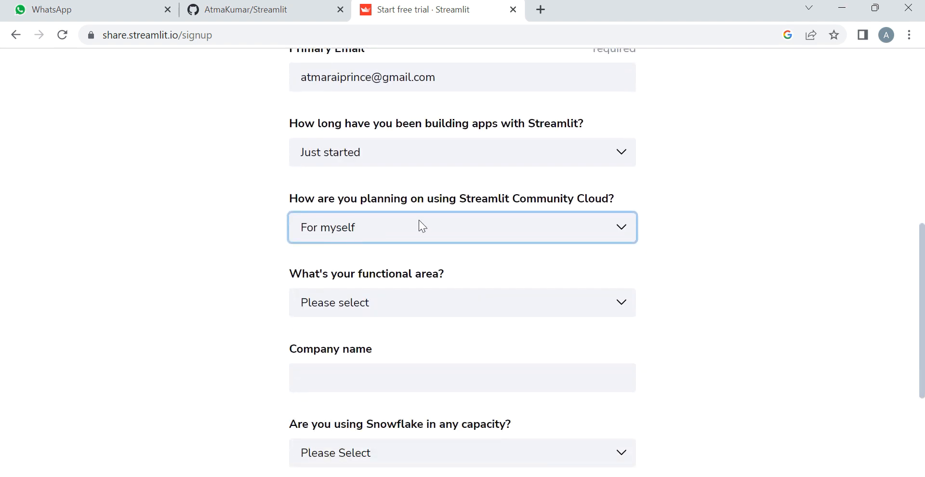
mouse_move(342, 284)
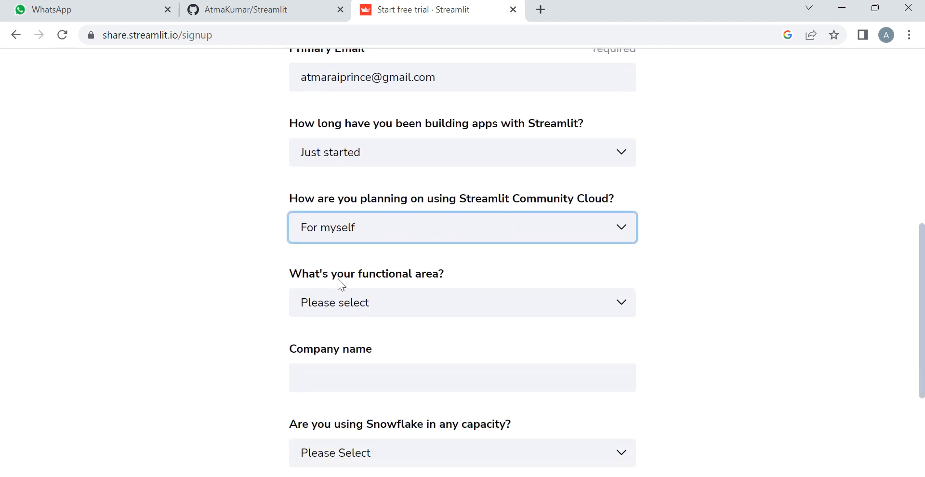
Choose Data Science, enter the company name, answer No to Snowflake, and submit.
click(462, 302)
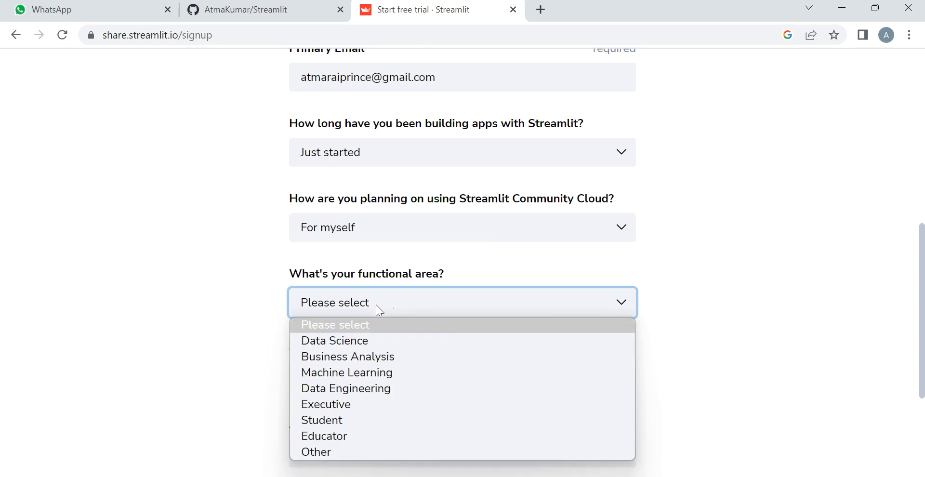
click(334, 341)
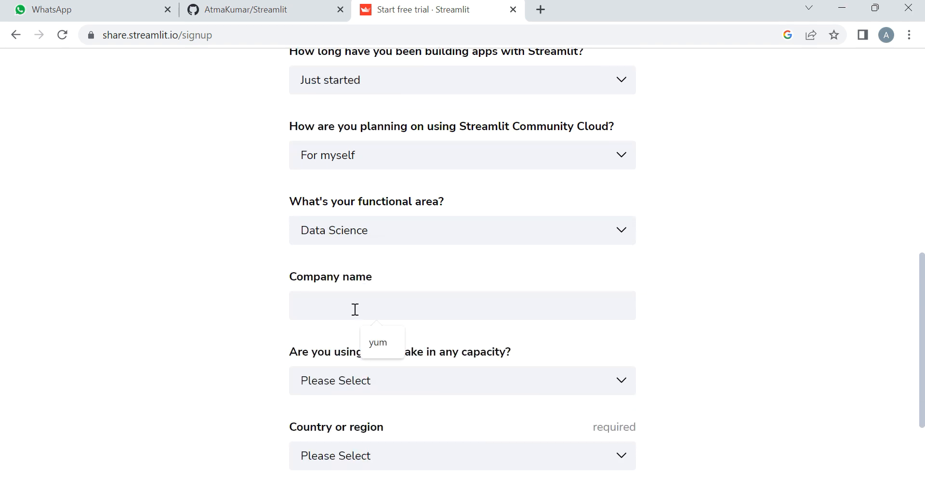
text(Na)
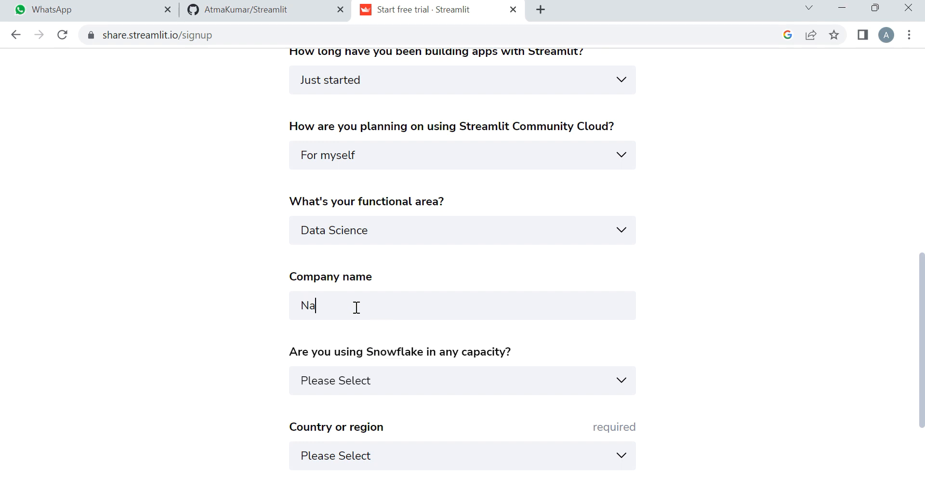
scroll(down, 3)
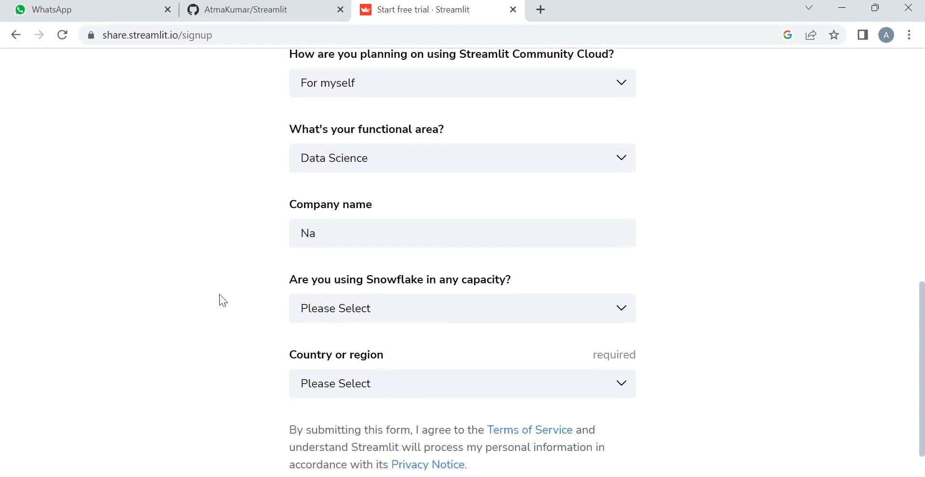
click(462, 308)
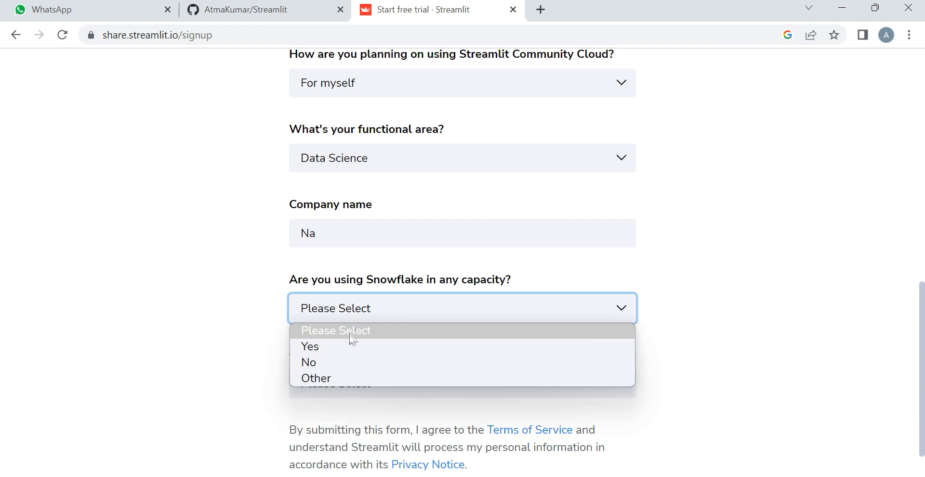
click(308, 362)
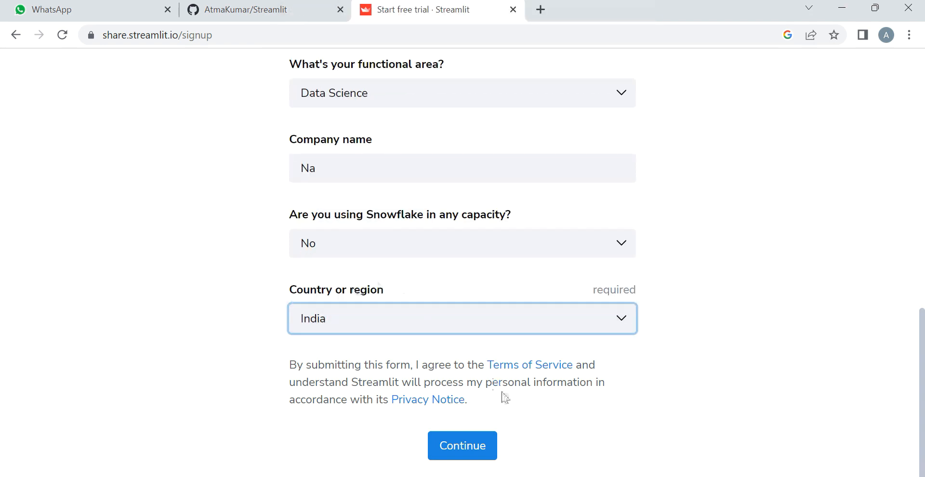
click(462, 446)
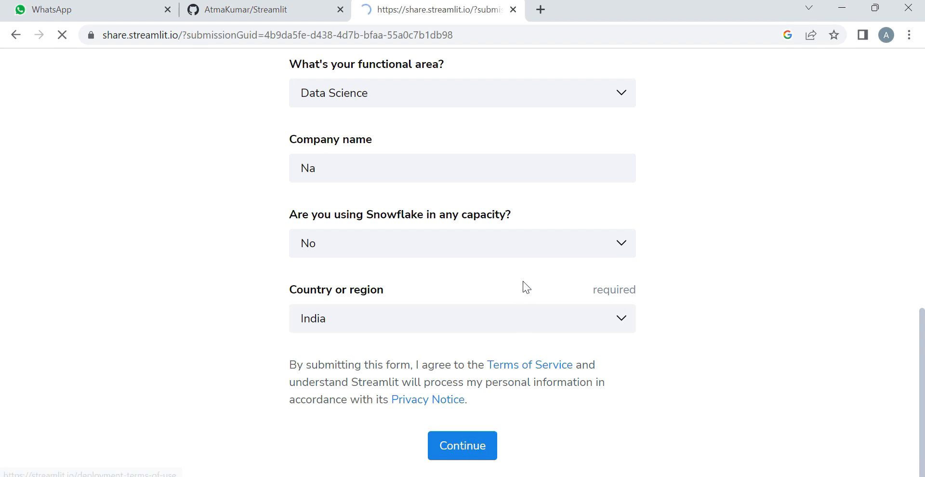
Finish setup and start a New app from the apps dashboard.
click(463, 445)
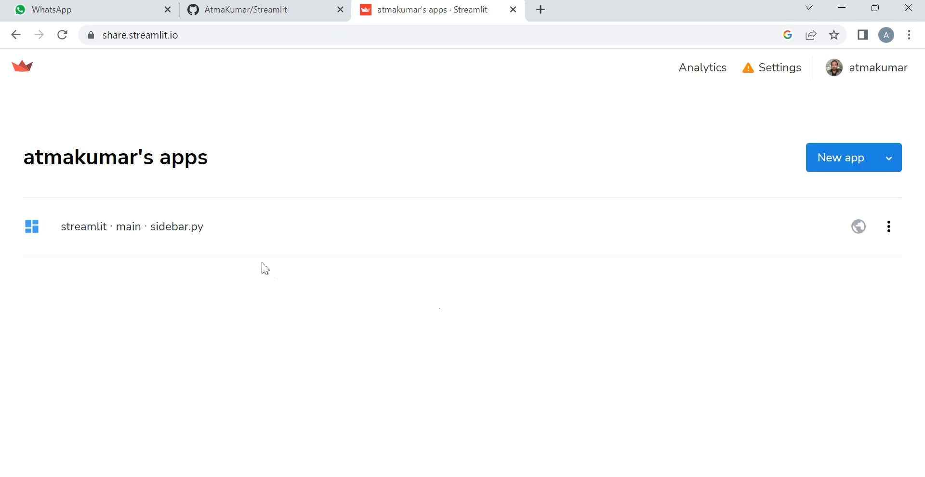
mouse_move(180, 256)
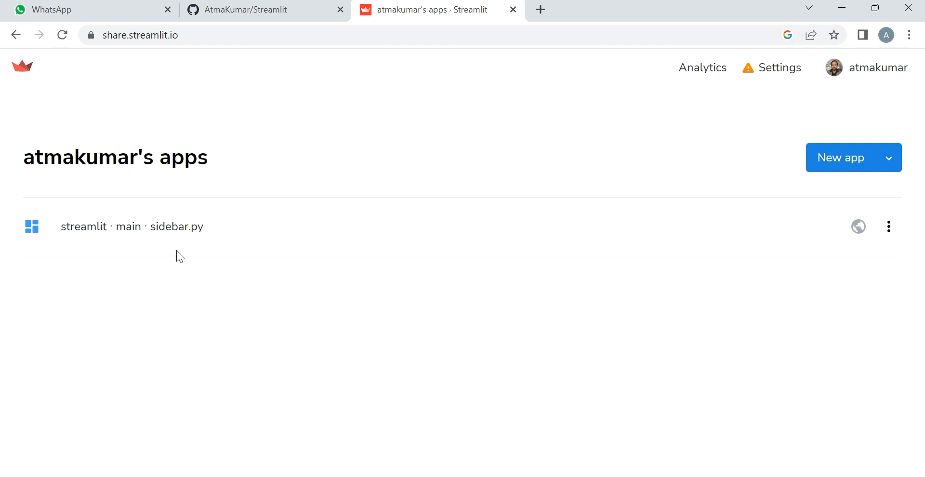
mouse_move(103, 241)
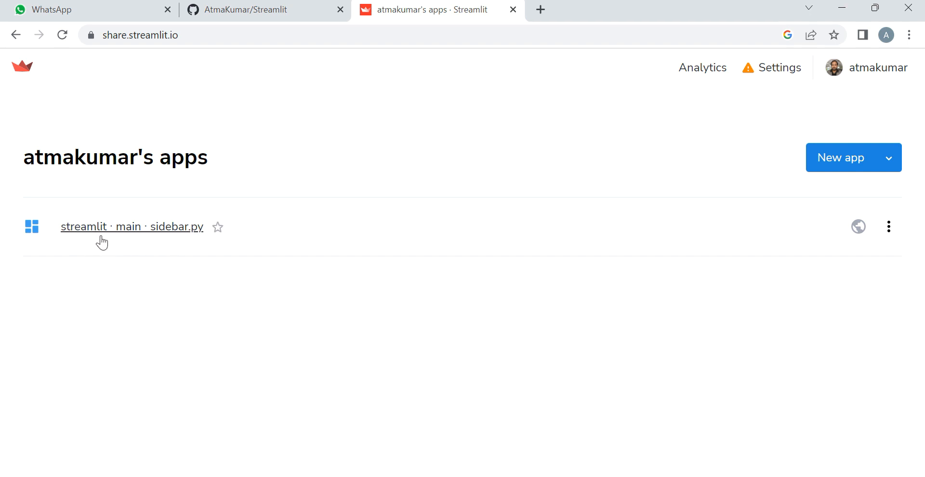
mouse_move(609, 278)
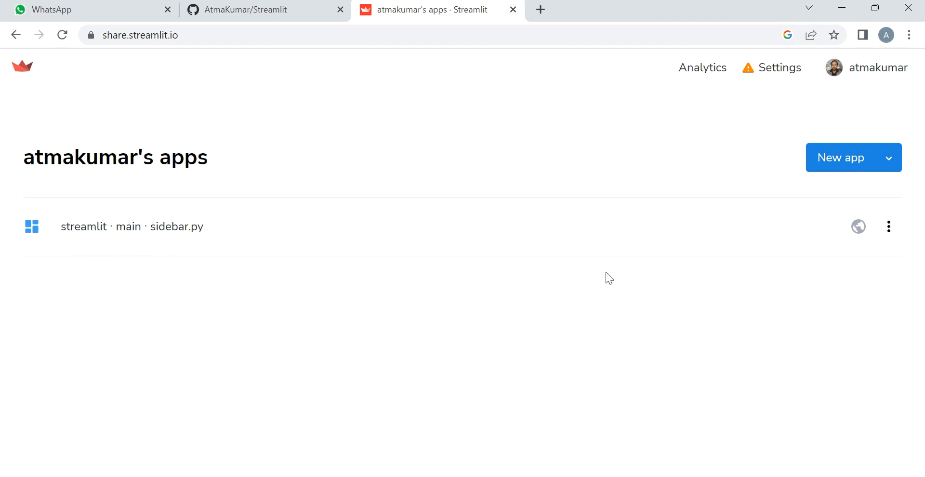
mouse_move(658, 289)
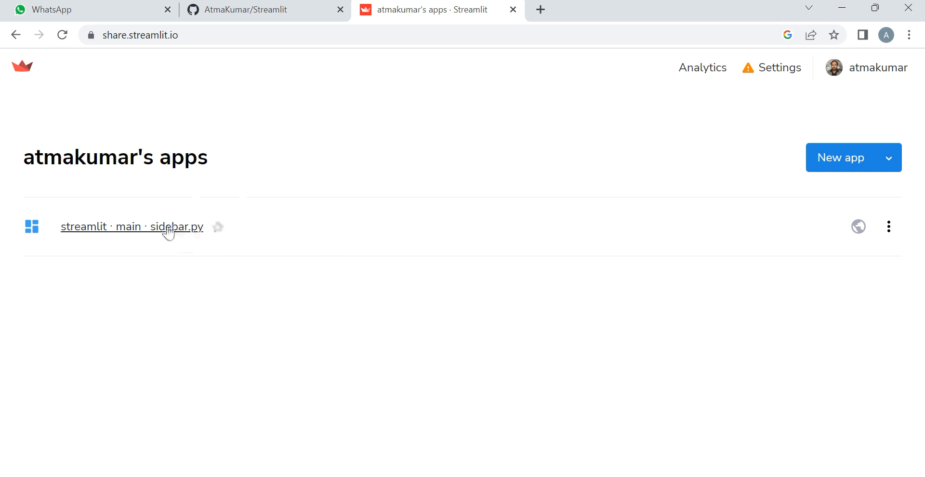
mouse_move(263, 256)
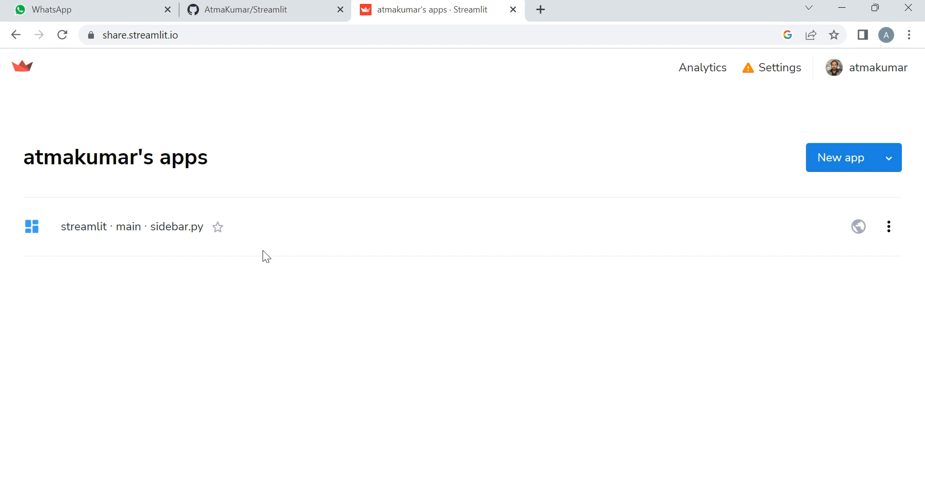
mouse_move(528, 294)
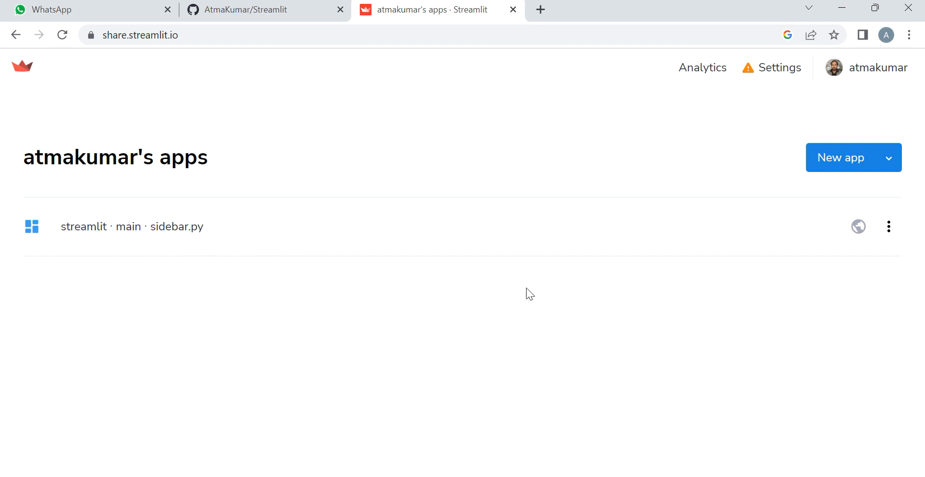
click(62, 34)
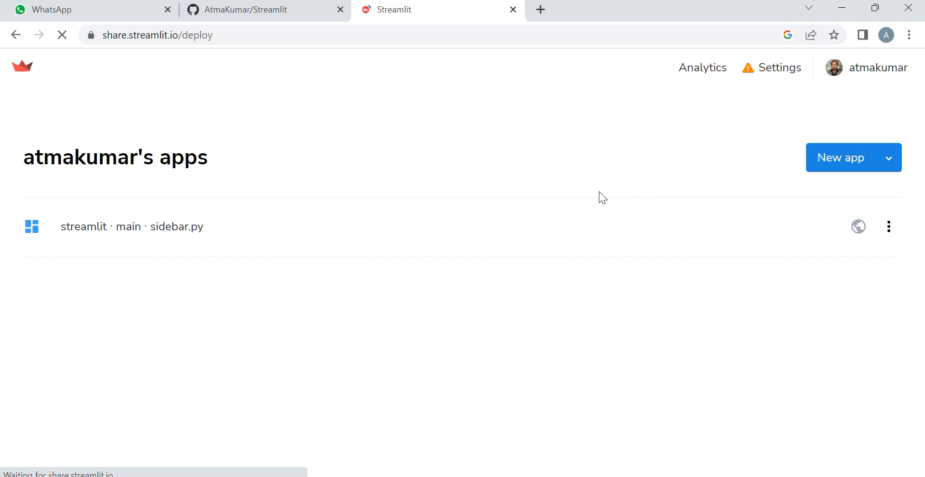
Deploy AtmaKumar/Streamlit on branch main with main file form_in_Streamlit.py.
click(845, 157)
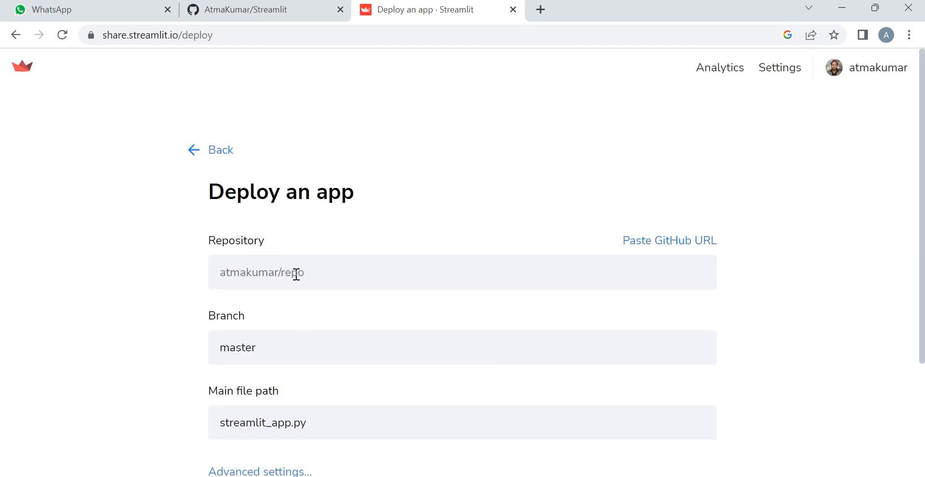
click(260, 10)
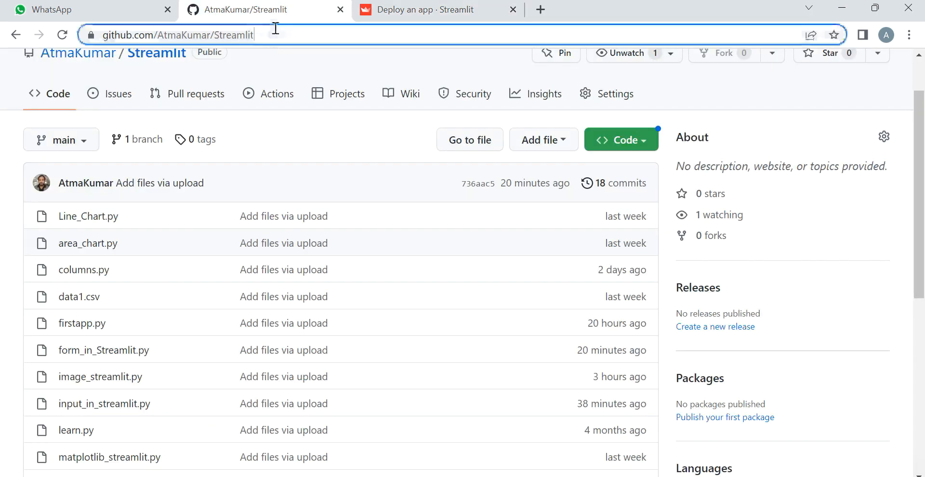
double_click(267, 34)
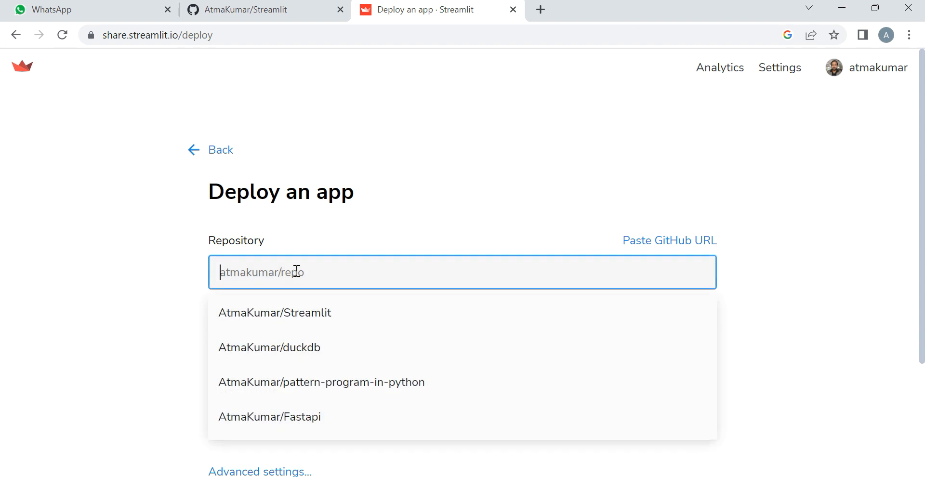
click(274, 312)
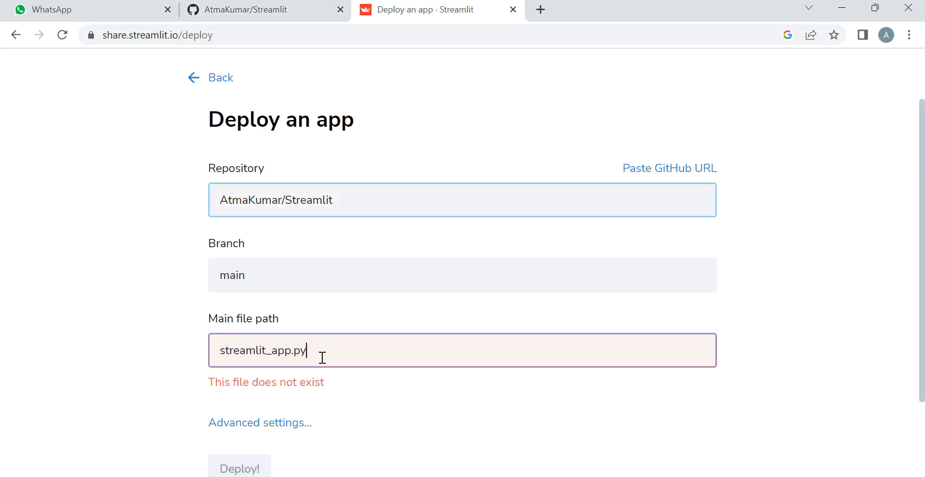
text(form_in_Streamlit.py)
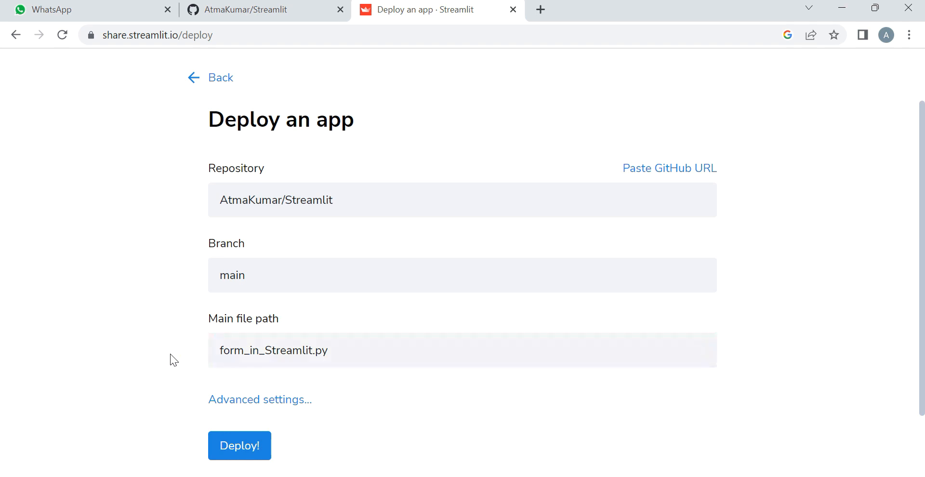
click(239, 446)
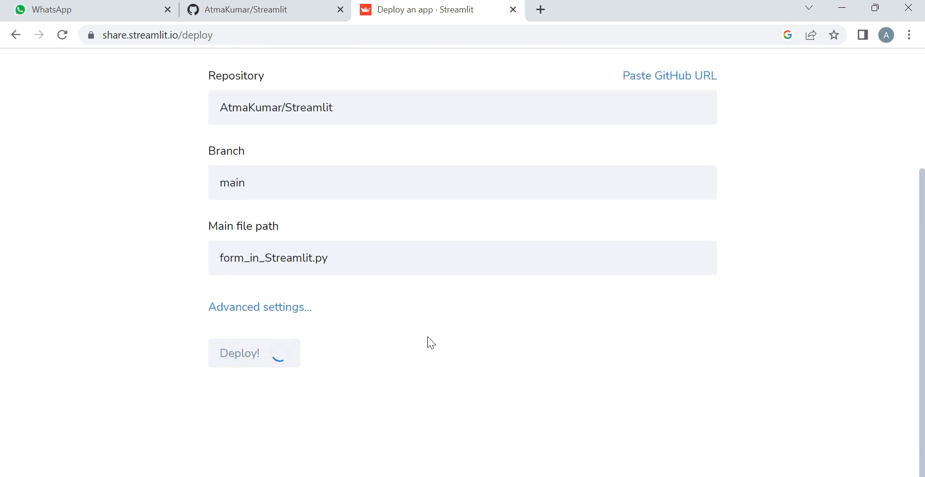
click(253, 353)
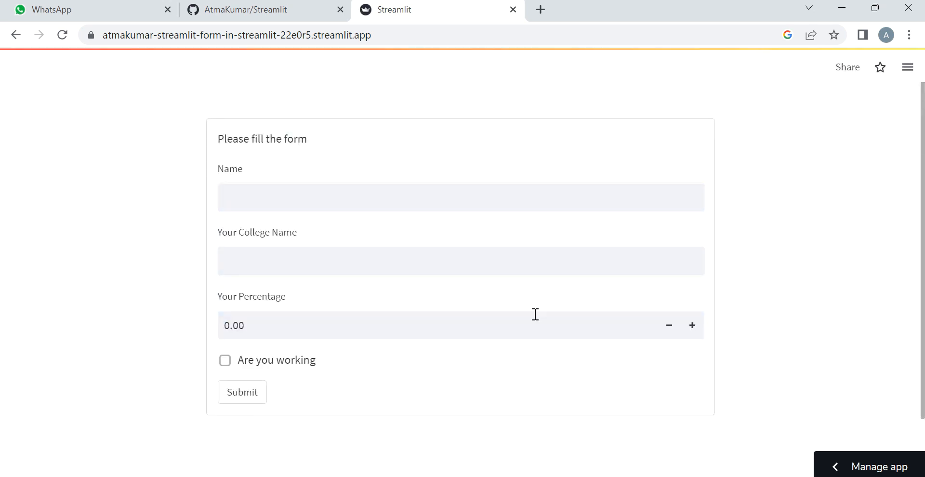
mouse_move(409, 81)
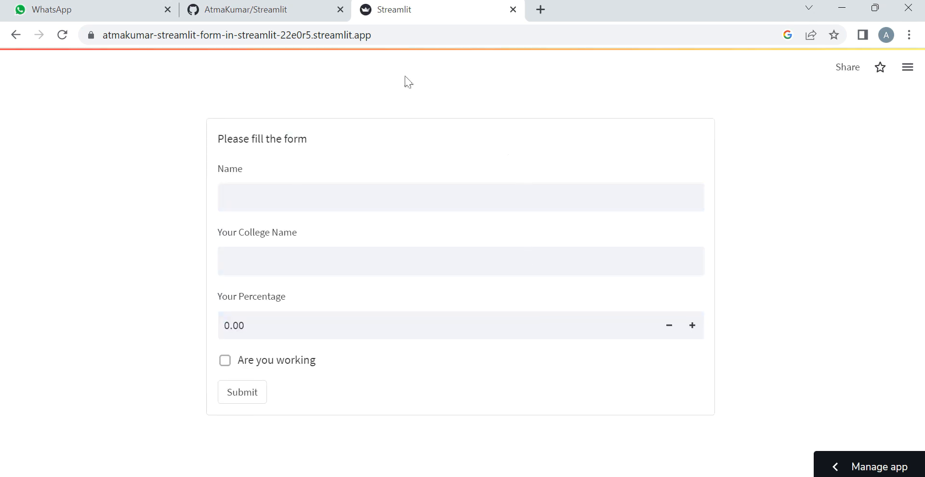
click(236, 35)
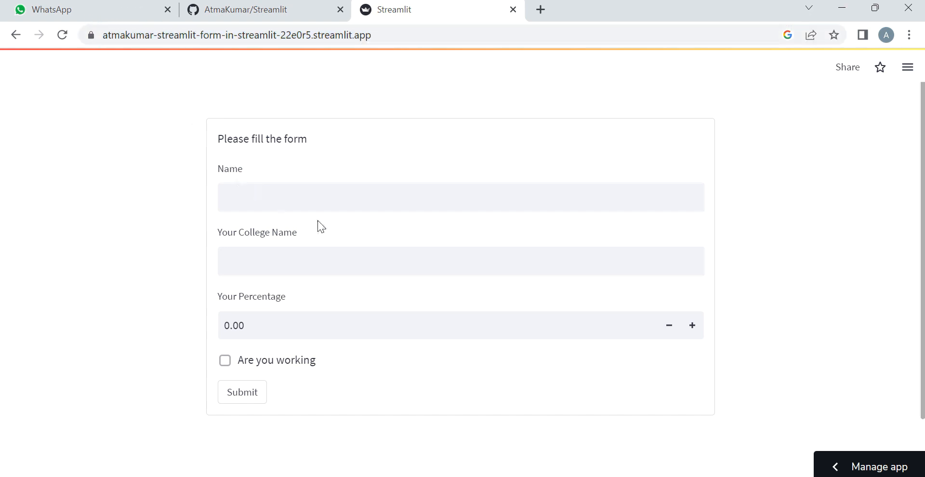
mouse_move(289, 228)
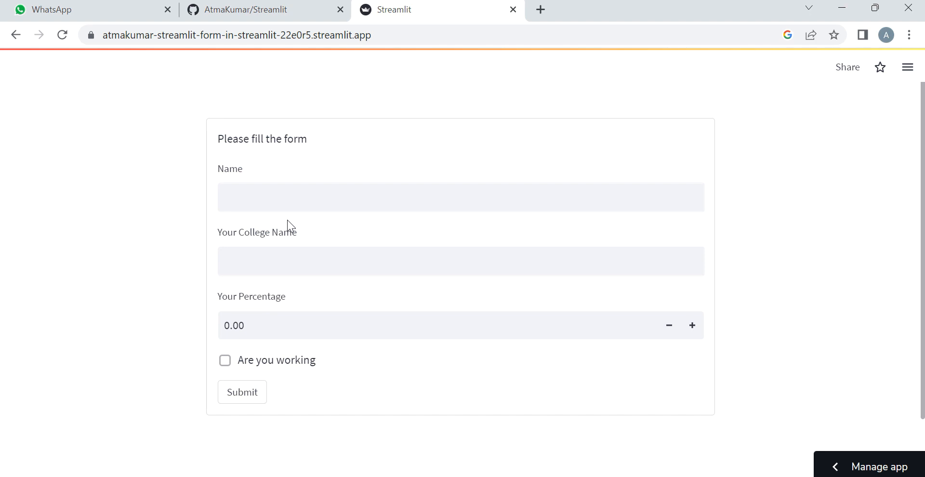
mouse_move(254, 141)
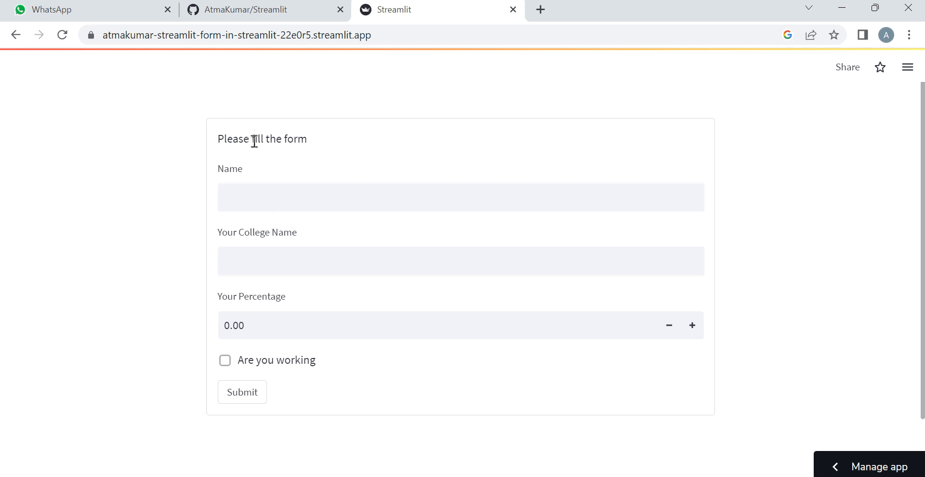
click(460, 197)
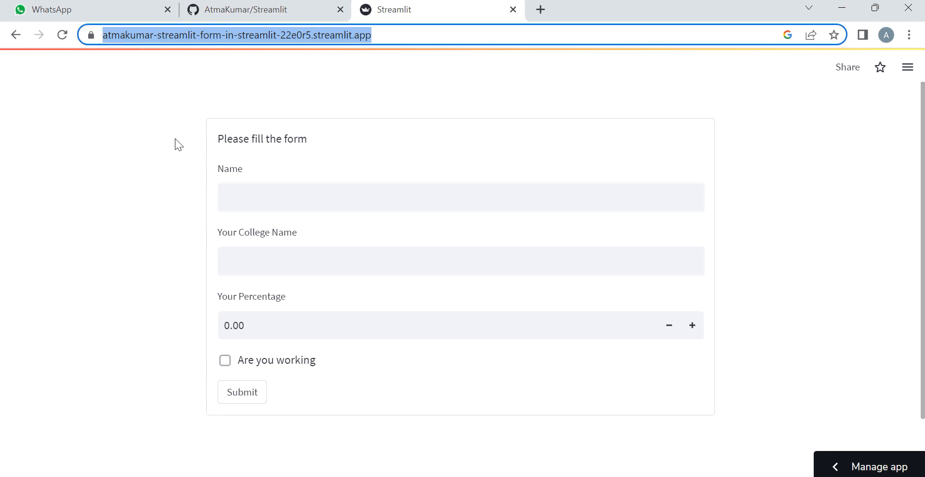
text(A)
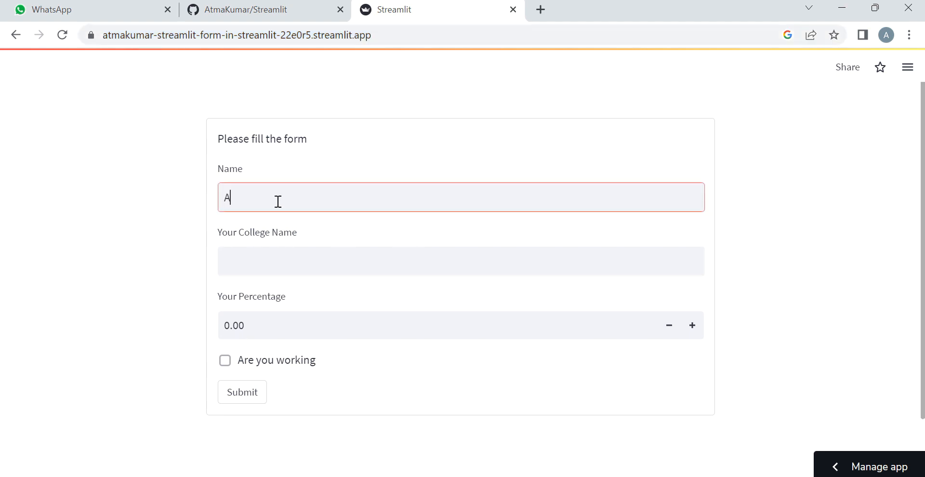
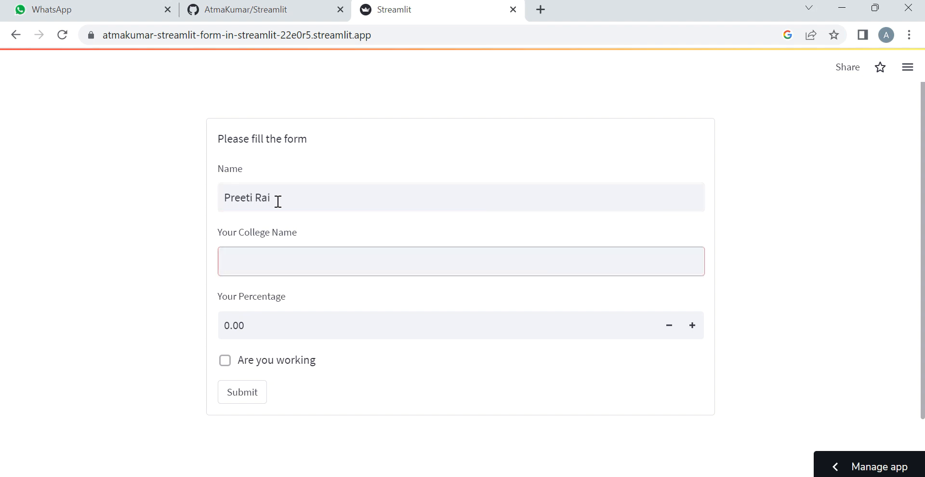
text(IIT Delhi)
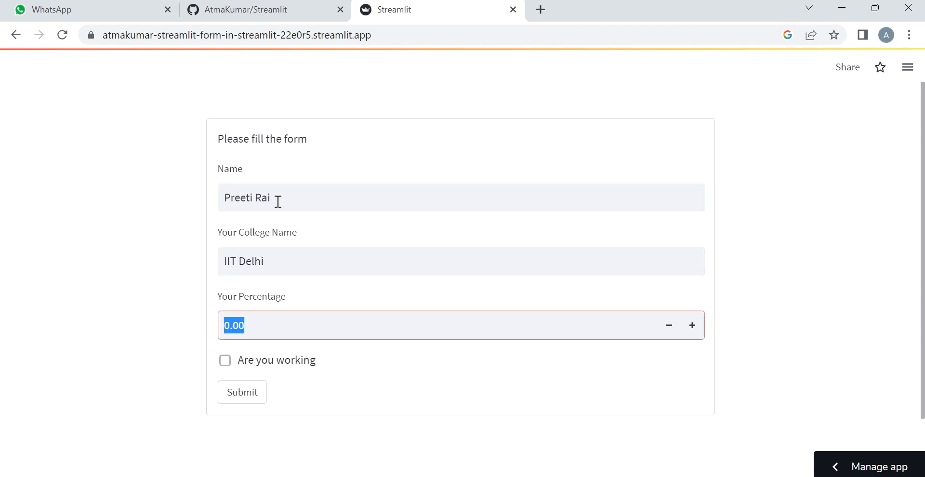
text(90)
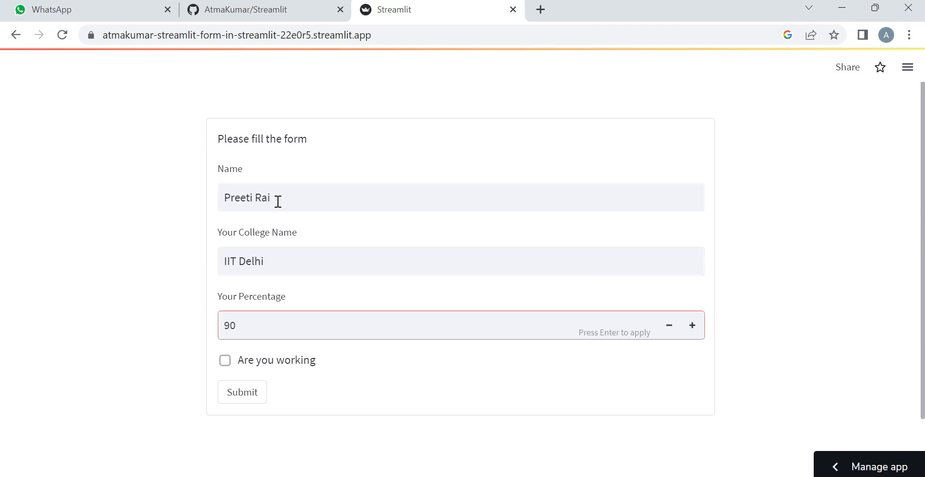
click(225, 360)
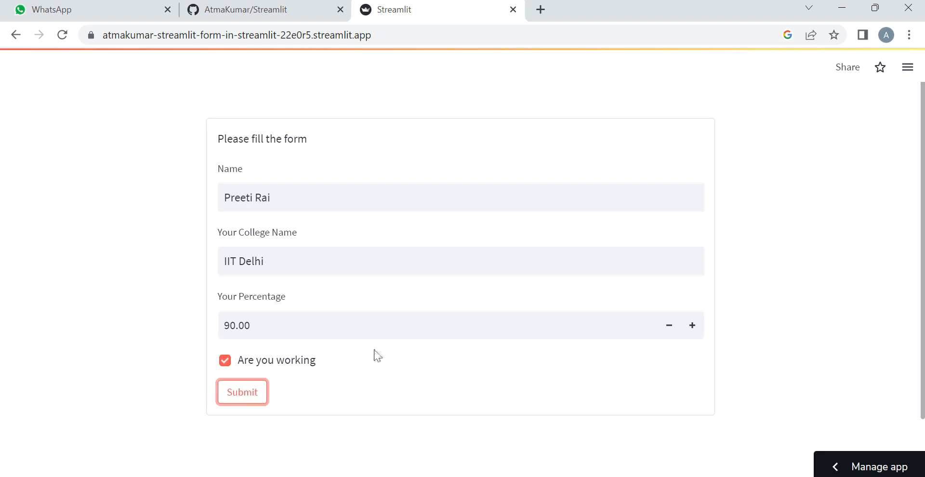
scroll(down, 3)
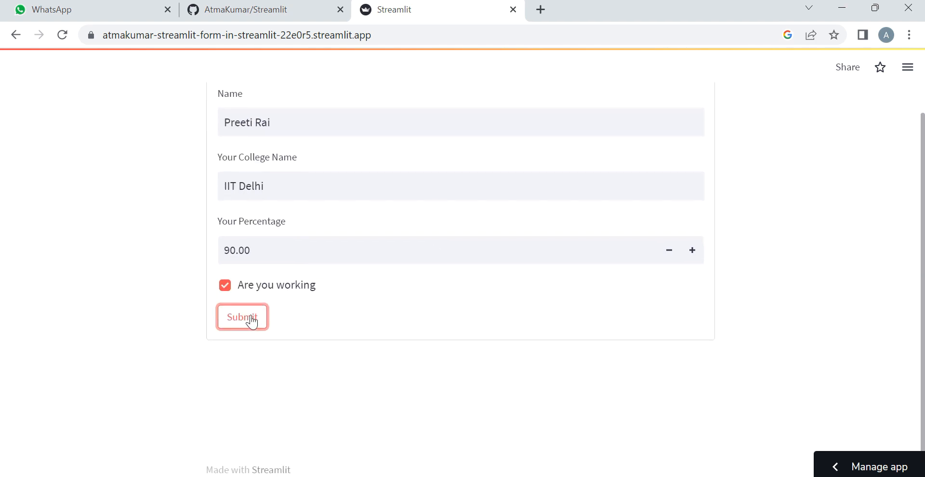
click(242, 317)
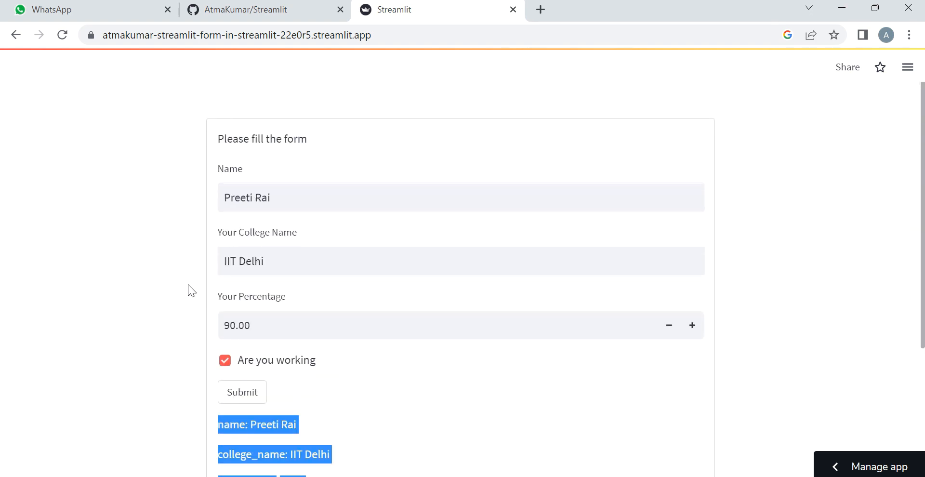
mouse_move(247, 291)
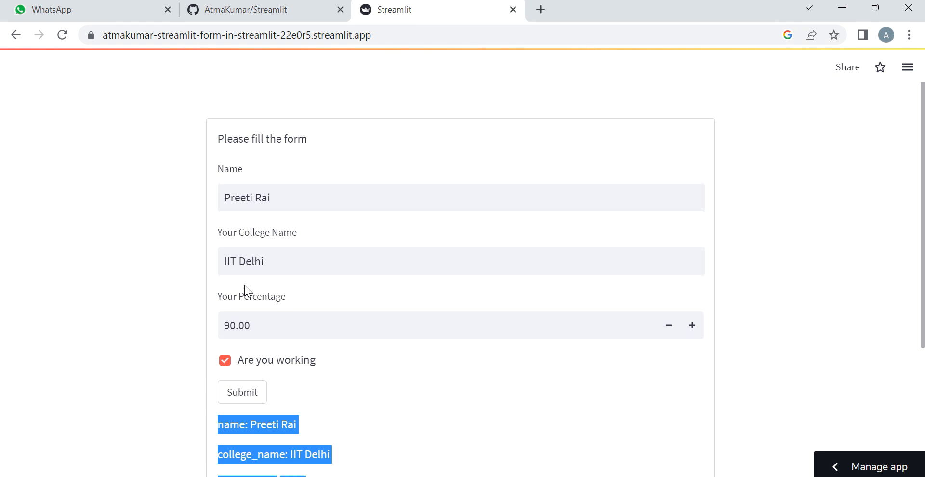